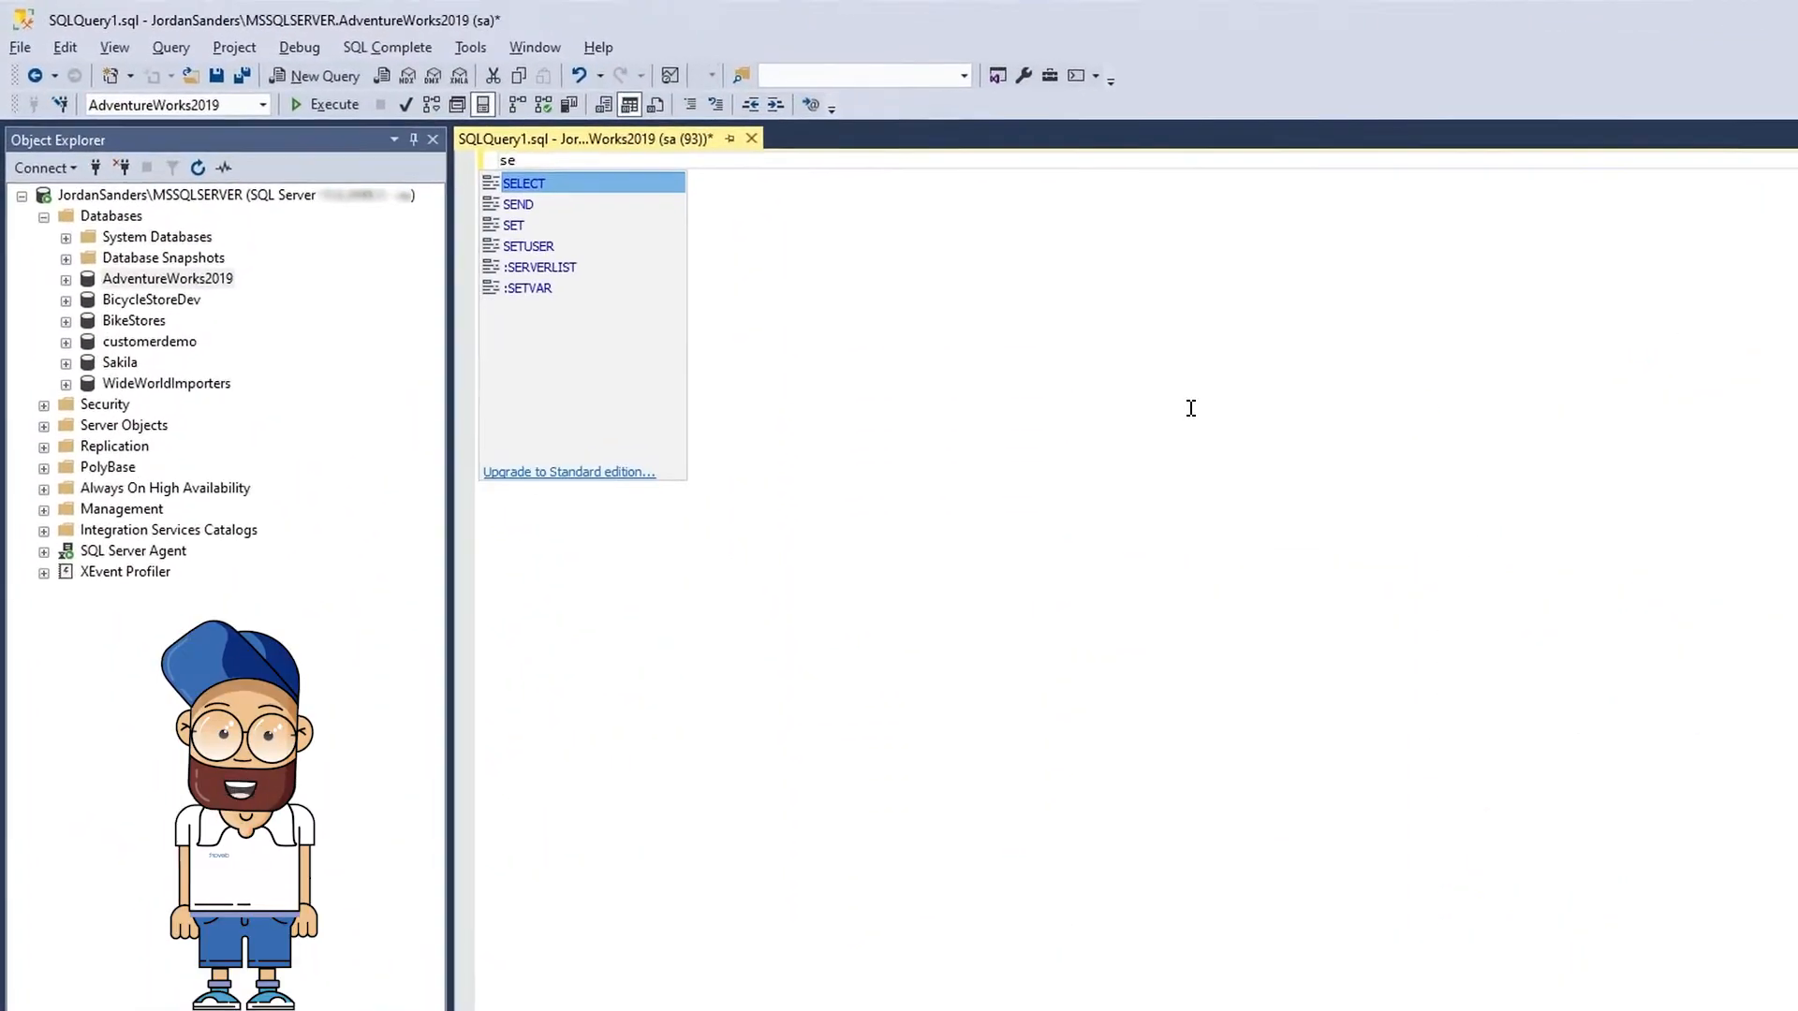
# - Accept SELECT from SQL Complete suggestions, then type 'select * from' in the SQLQuery2 IntelliSense tab
pyautogui.press('Tab')
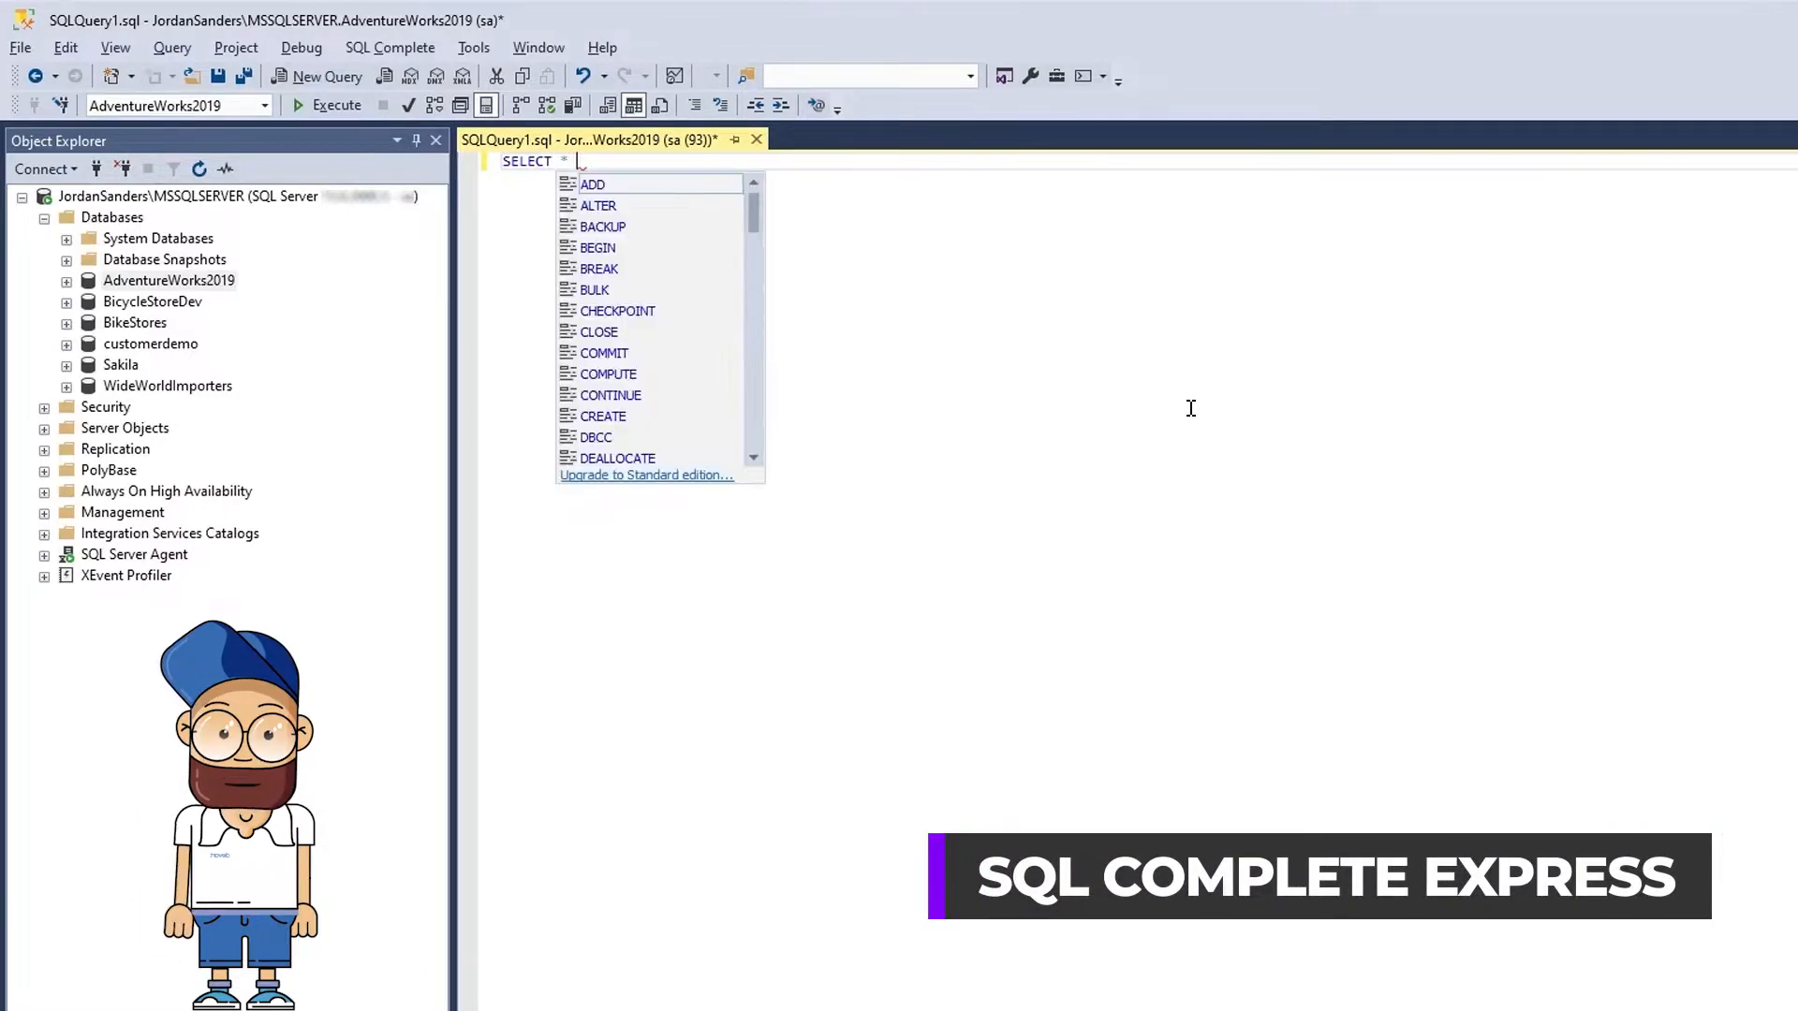
pyautogui.write('f')
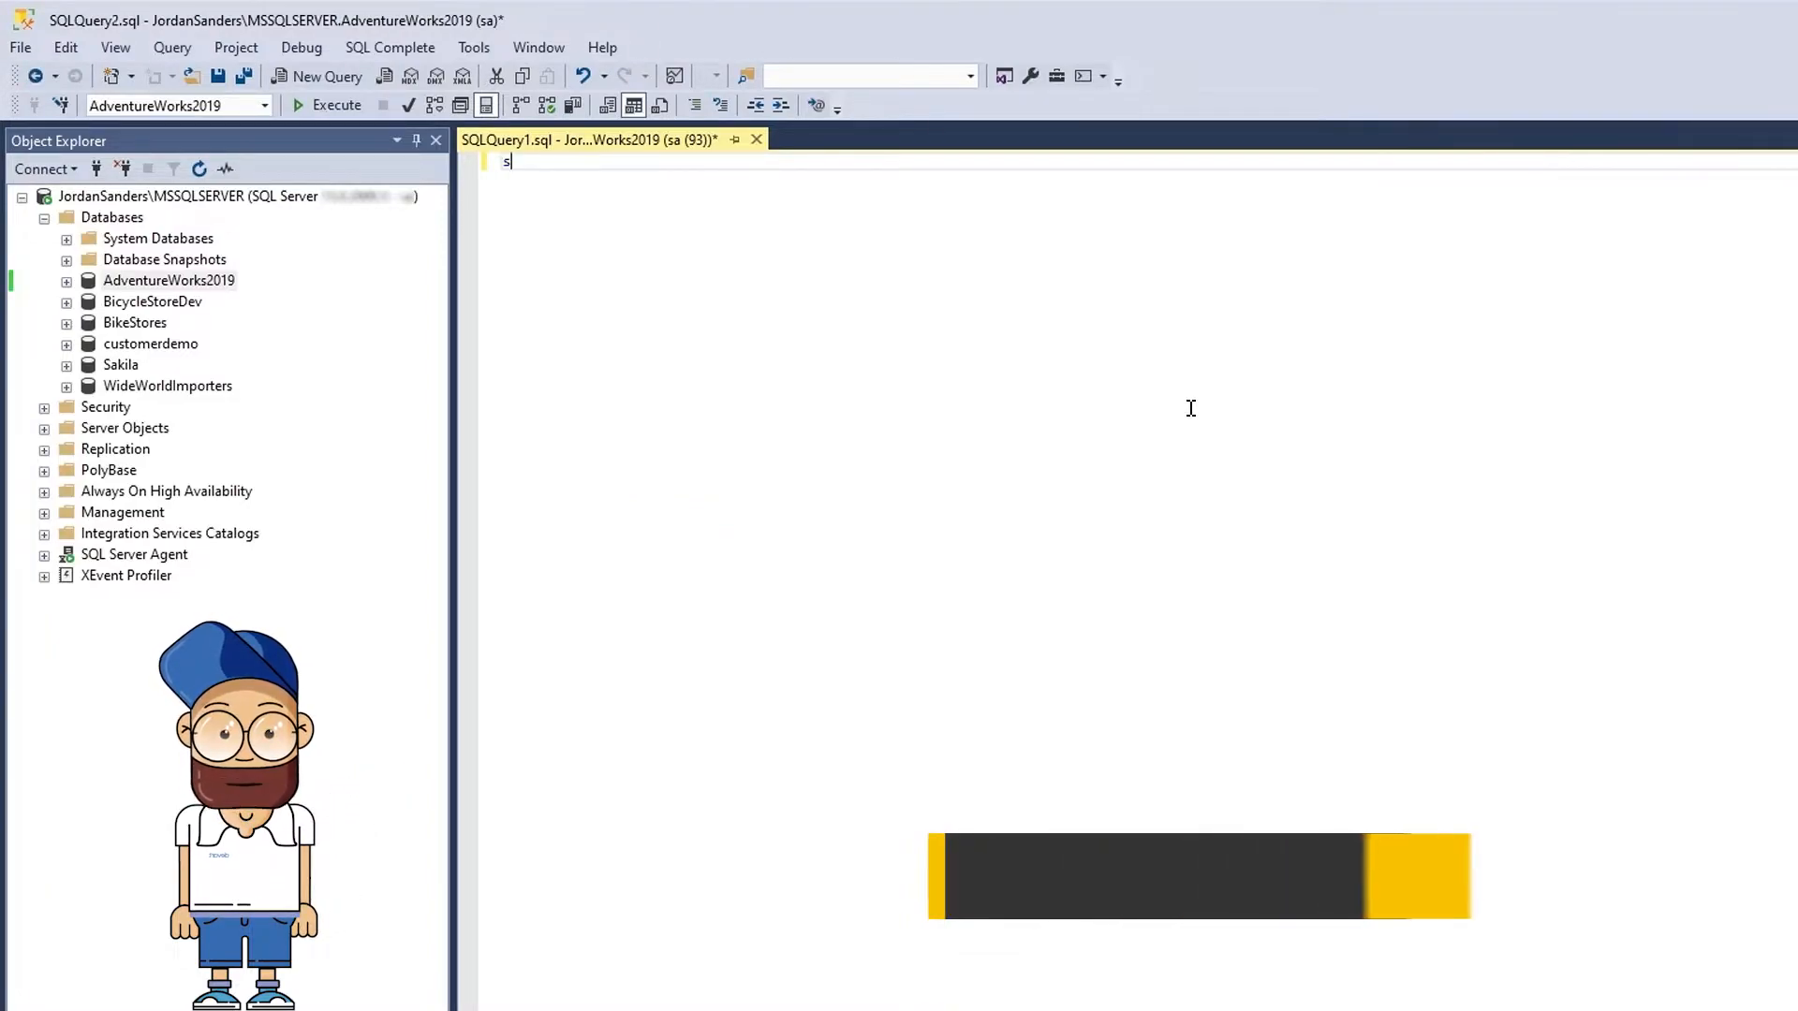
pyautogui.write('elect')
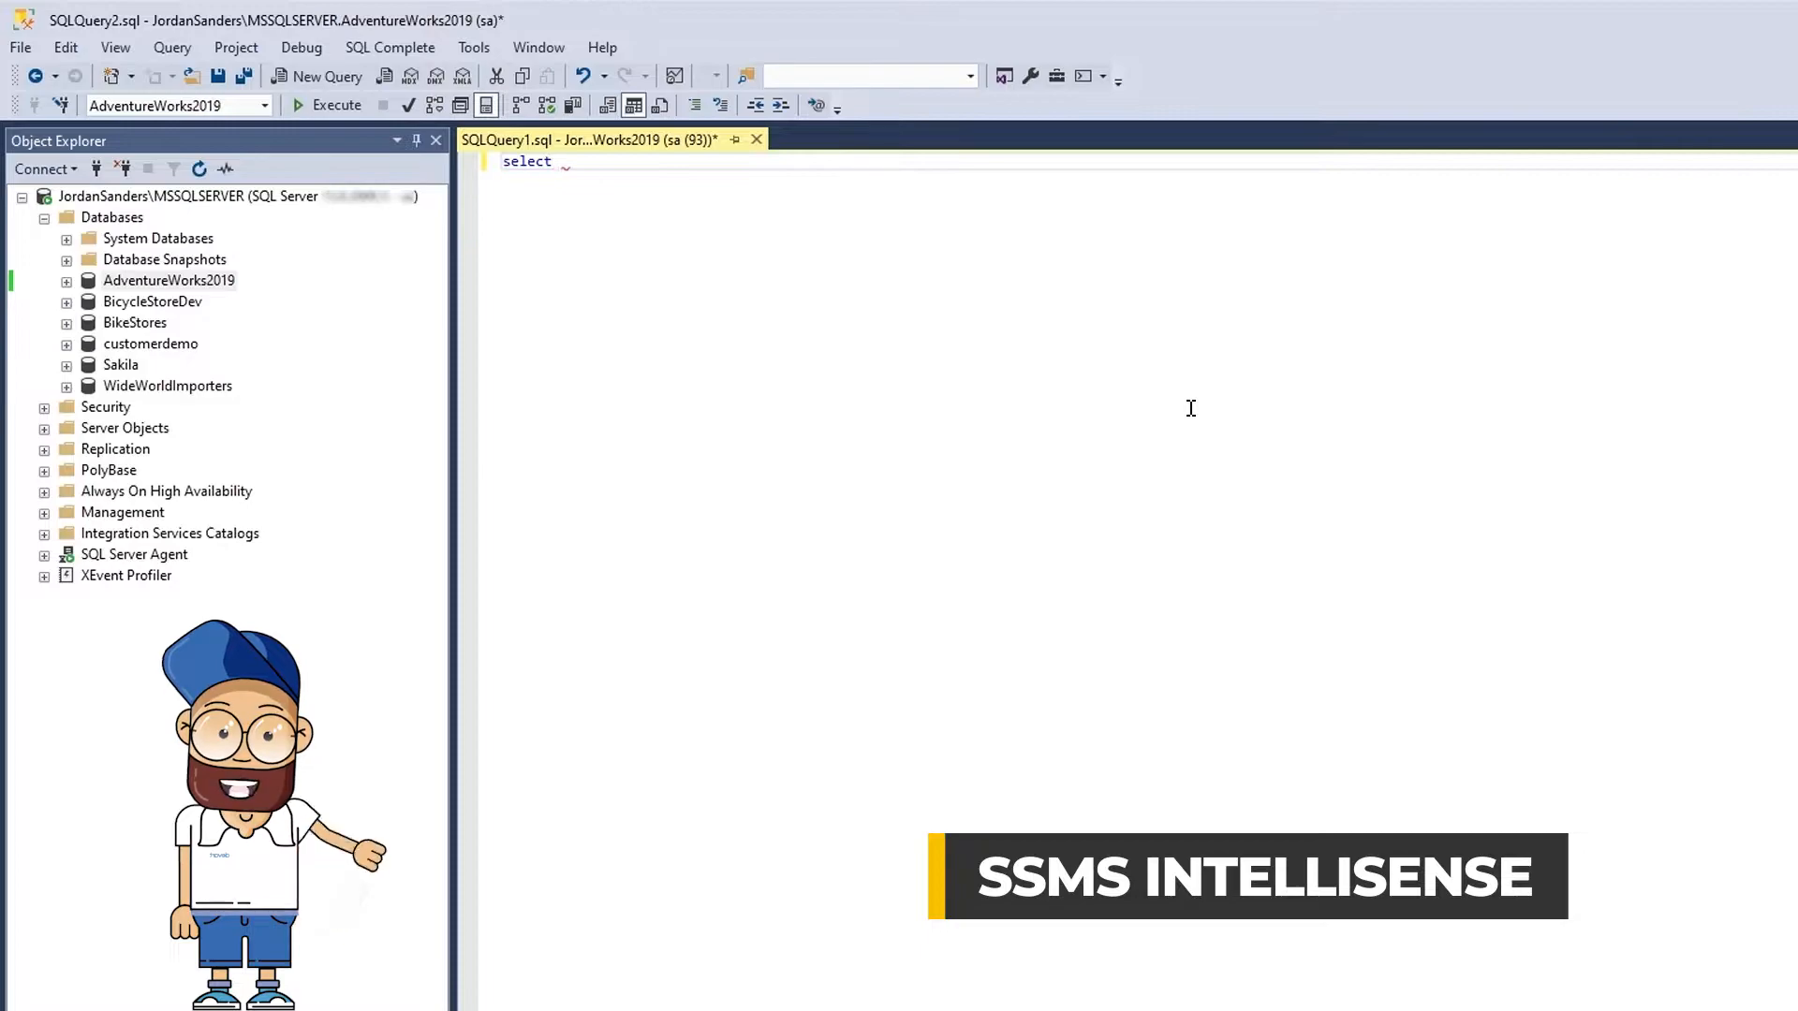
pyautogui.write('* from')
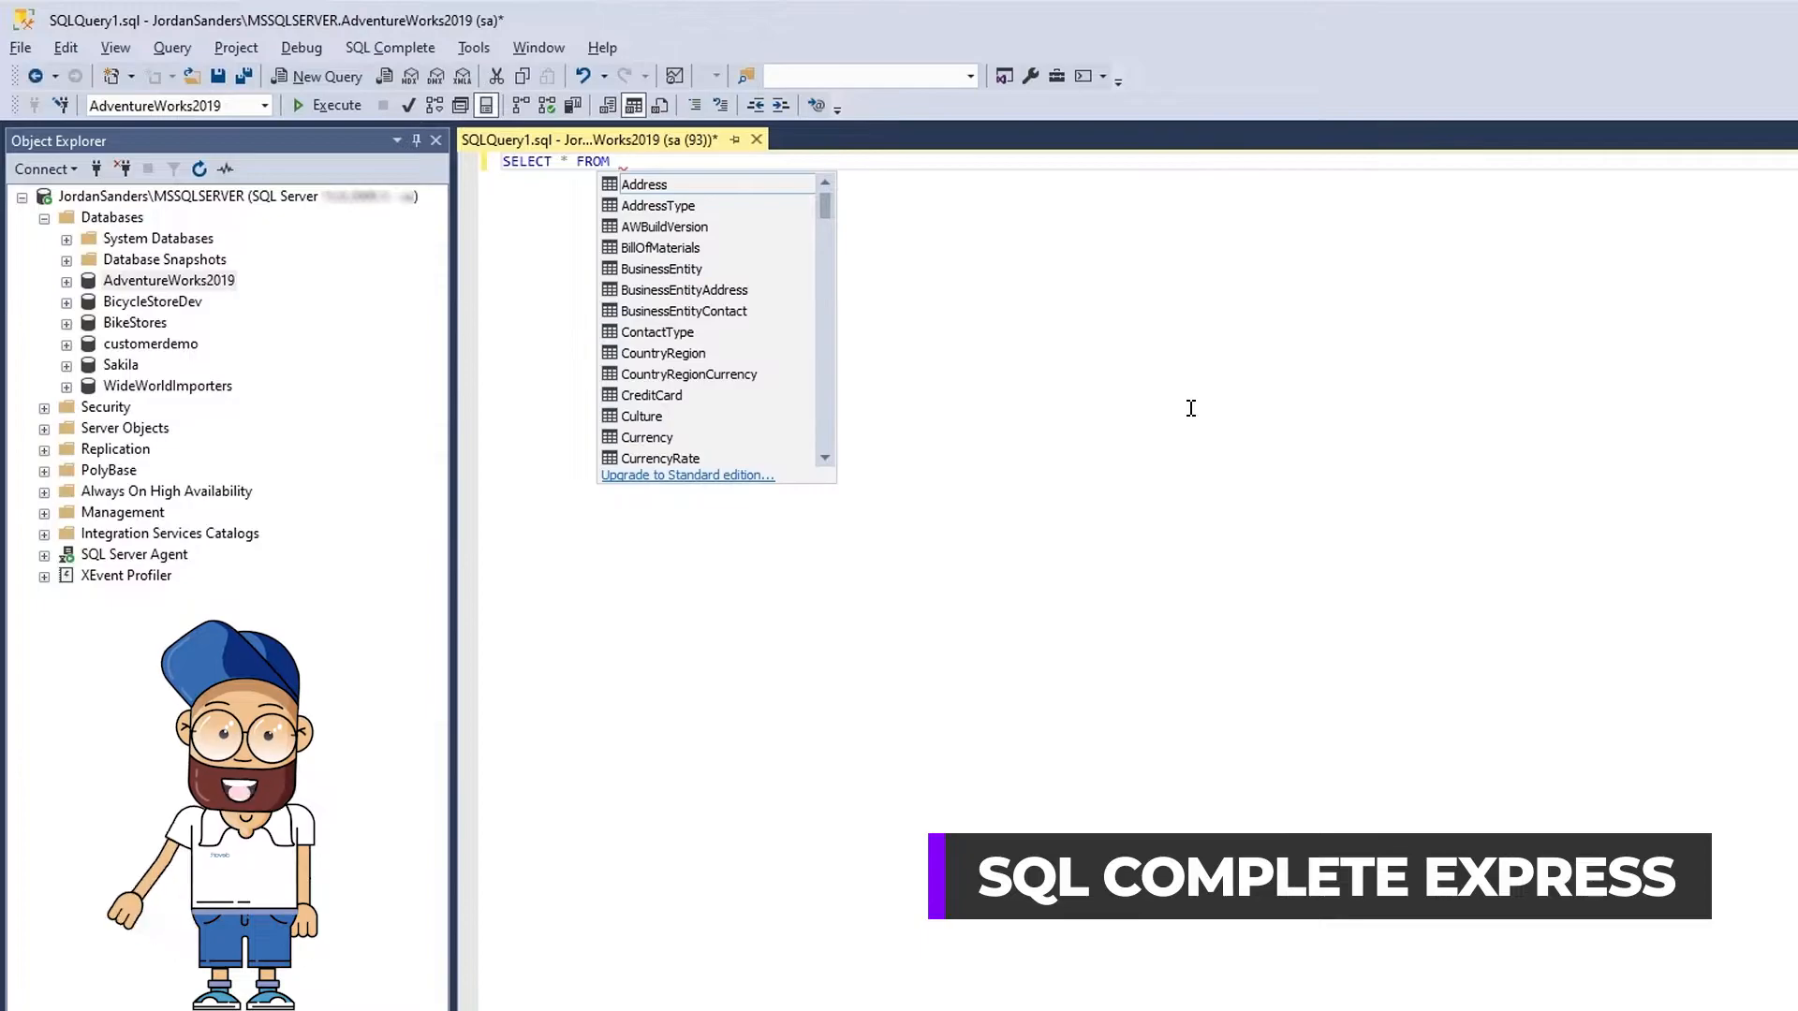
# - Write SELECT City FROM AdventureWorks2019.Person.Address and begin a GROUP BY clause
pyautogui.scroll(-3)
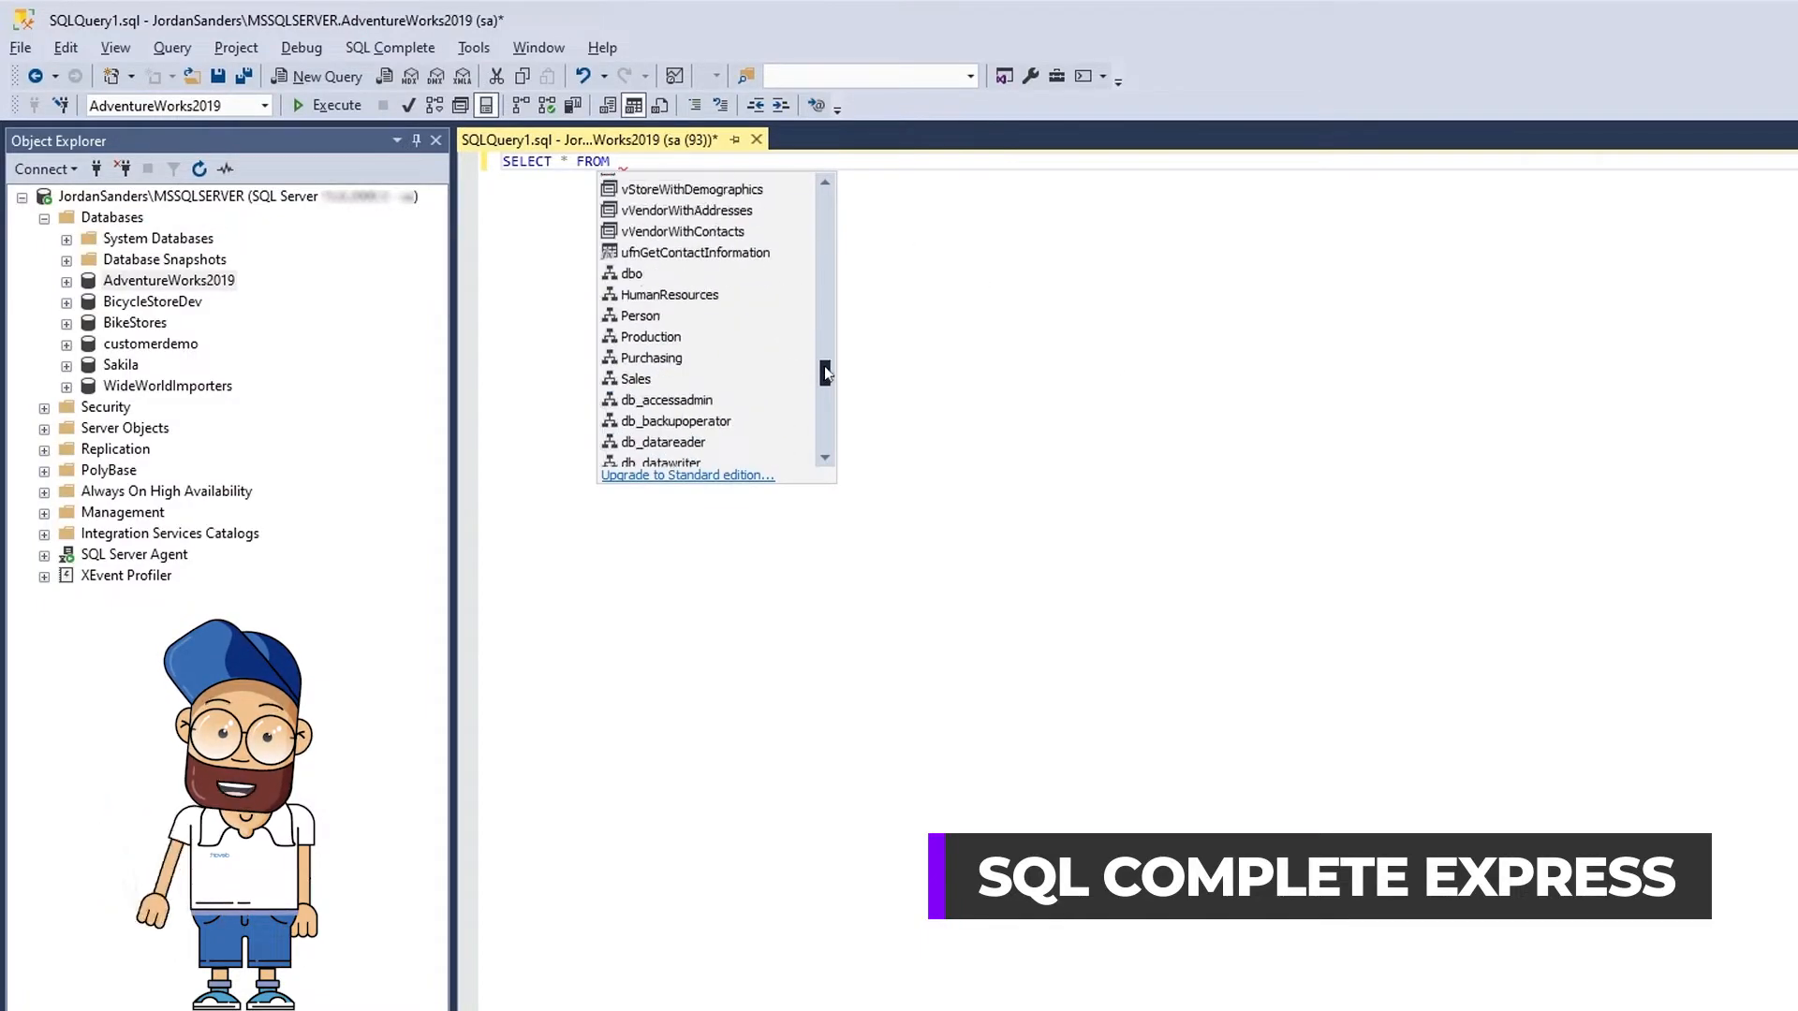
pyautogui.write('ad')
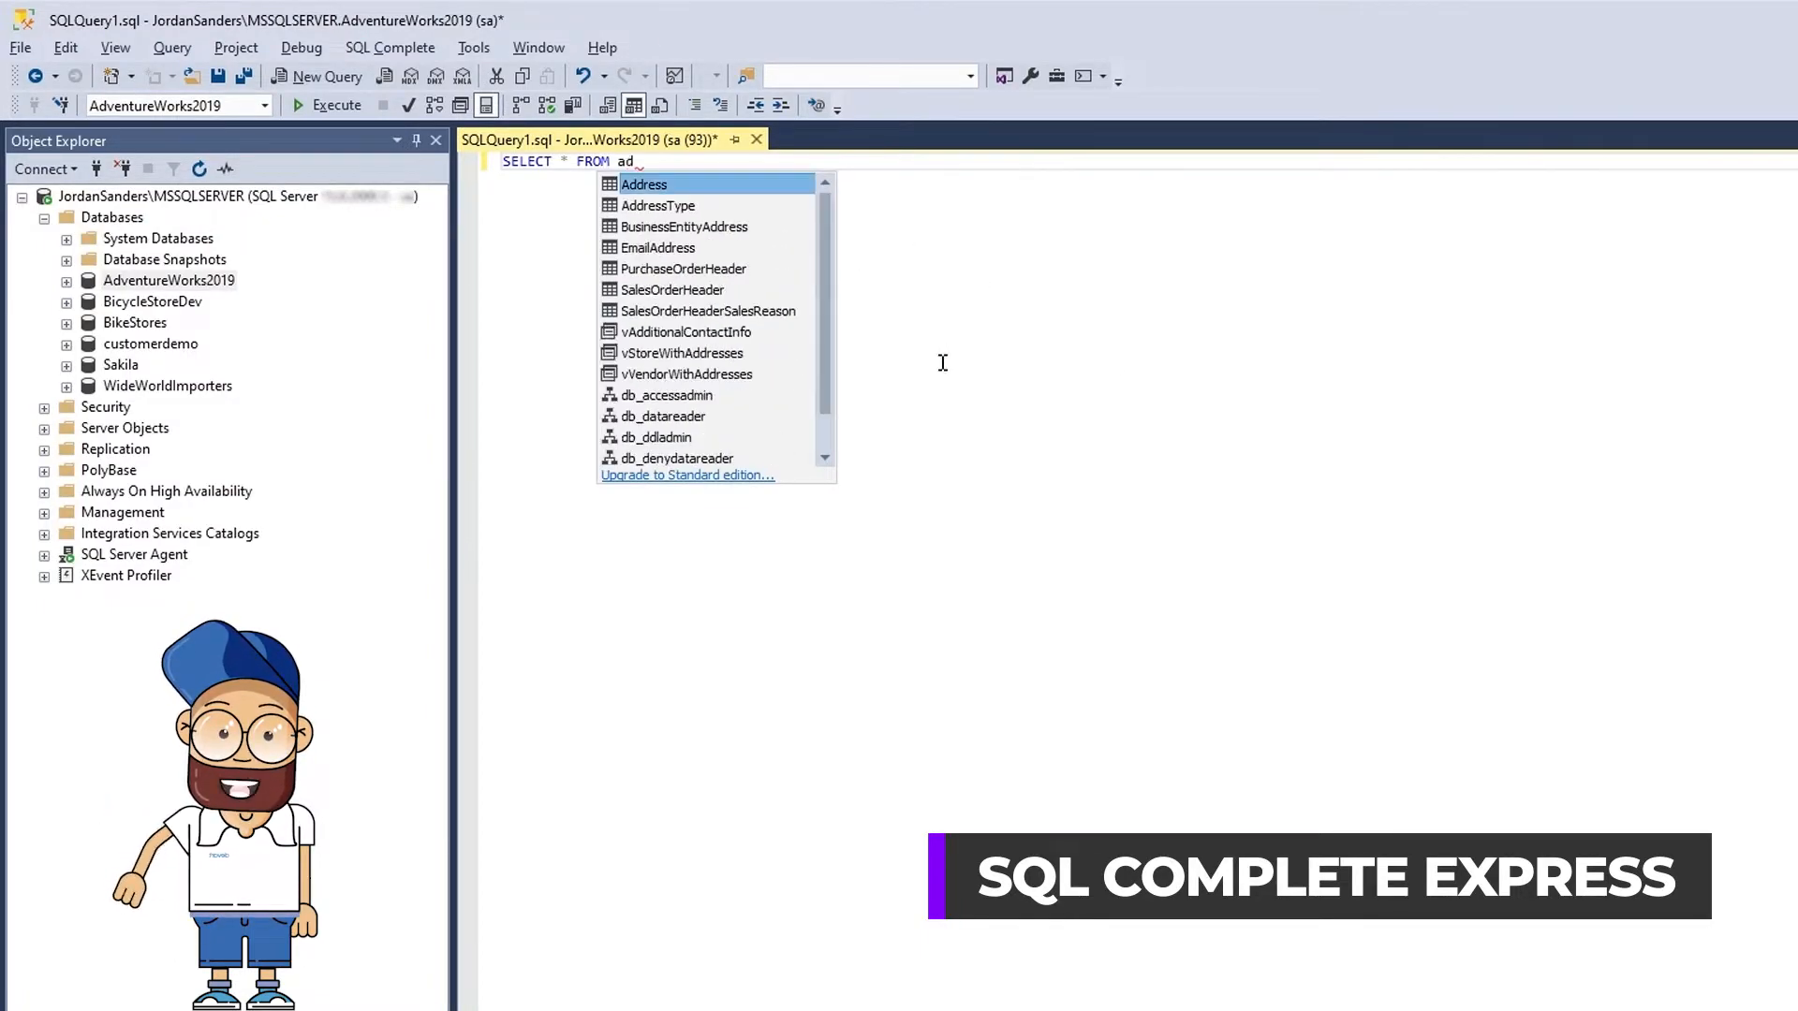
pyautogui.write('d')
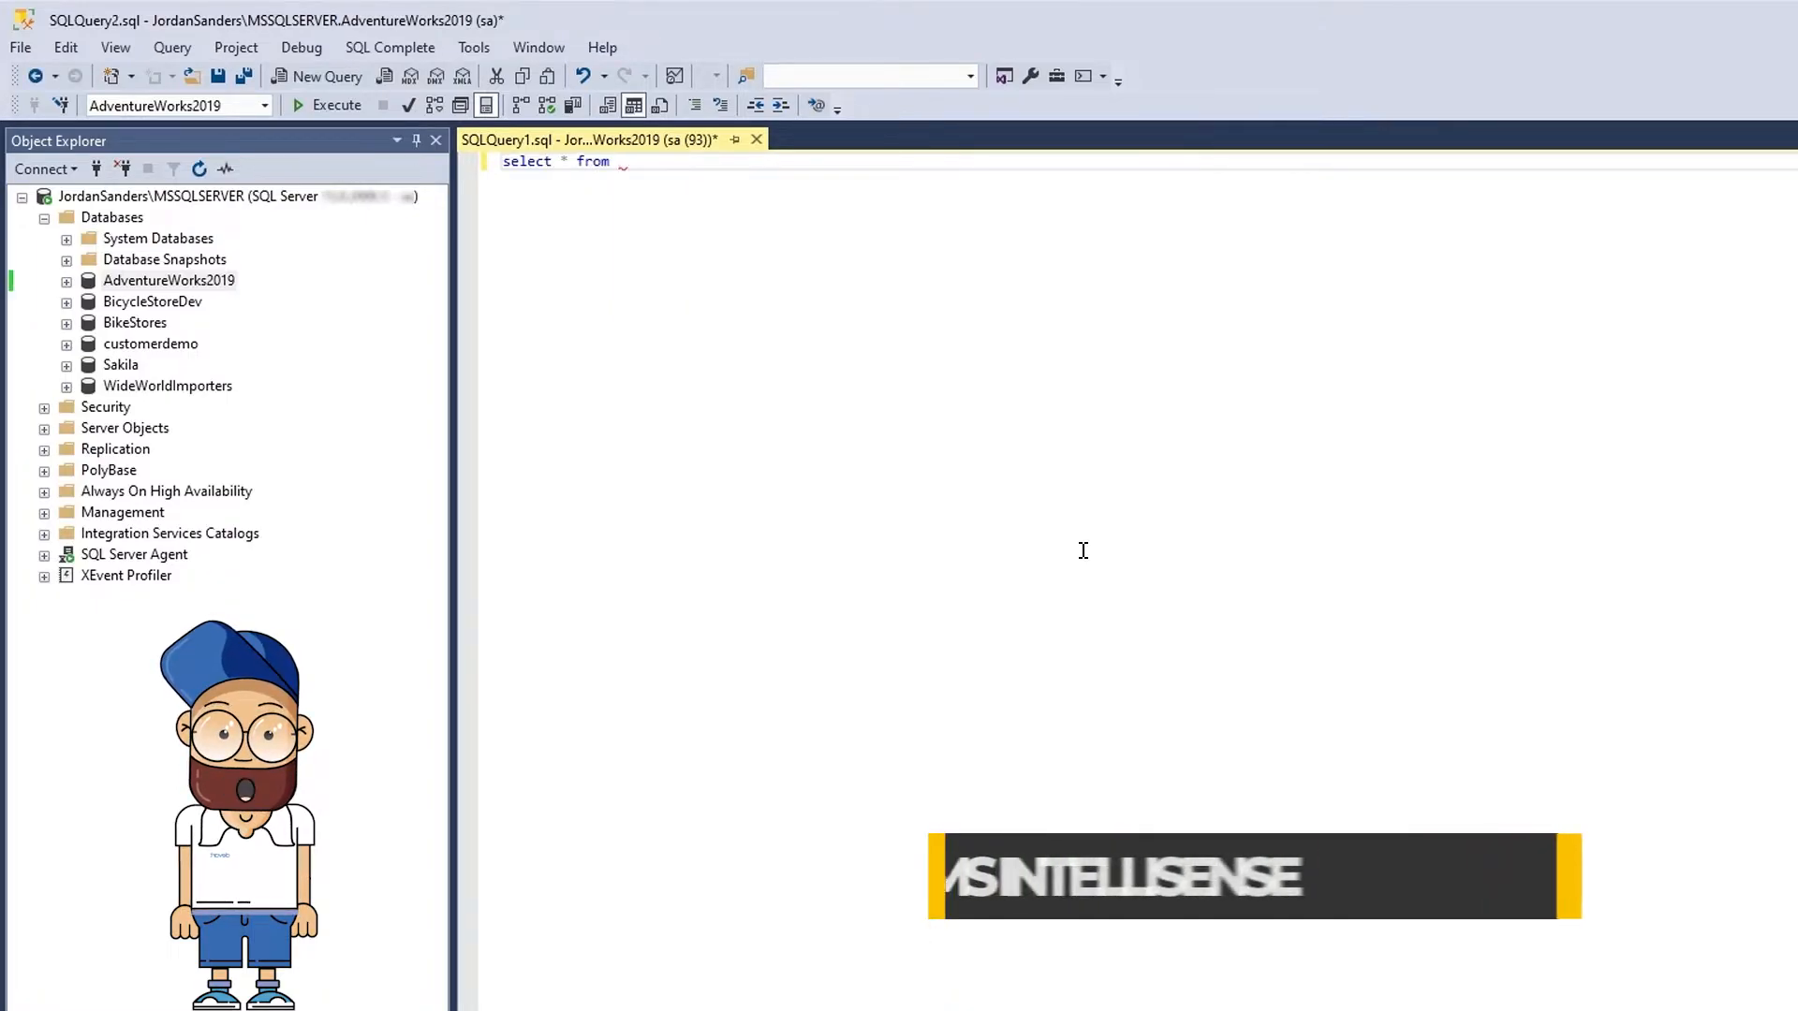
pyautogui.write('AdventureWorks2019')
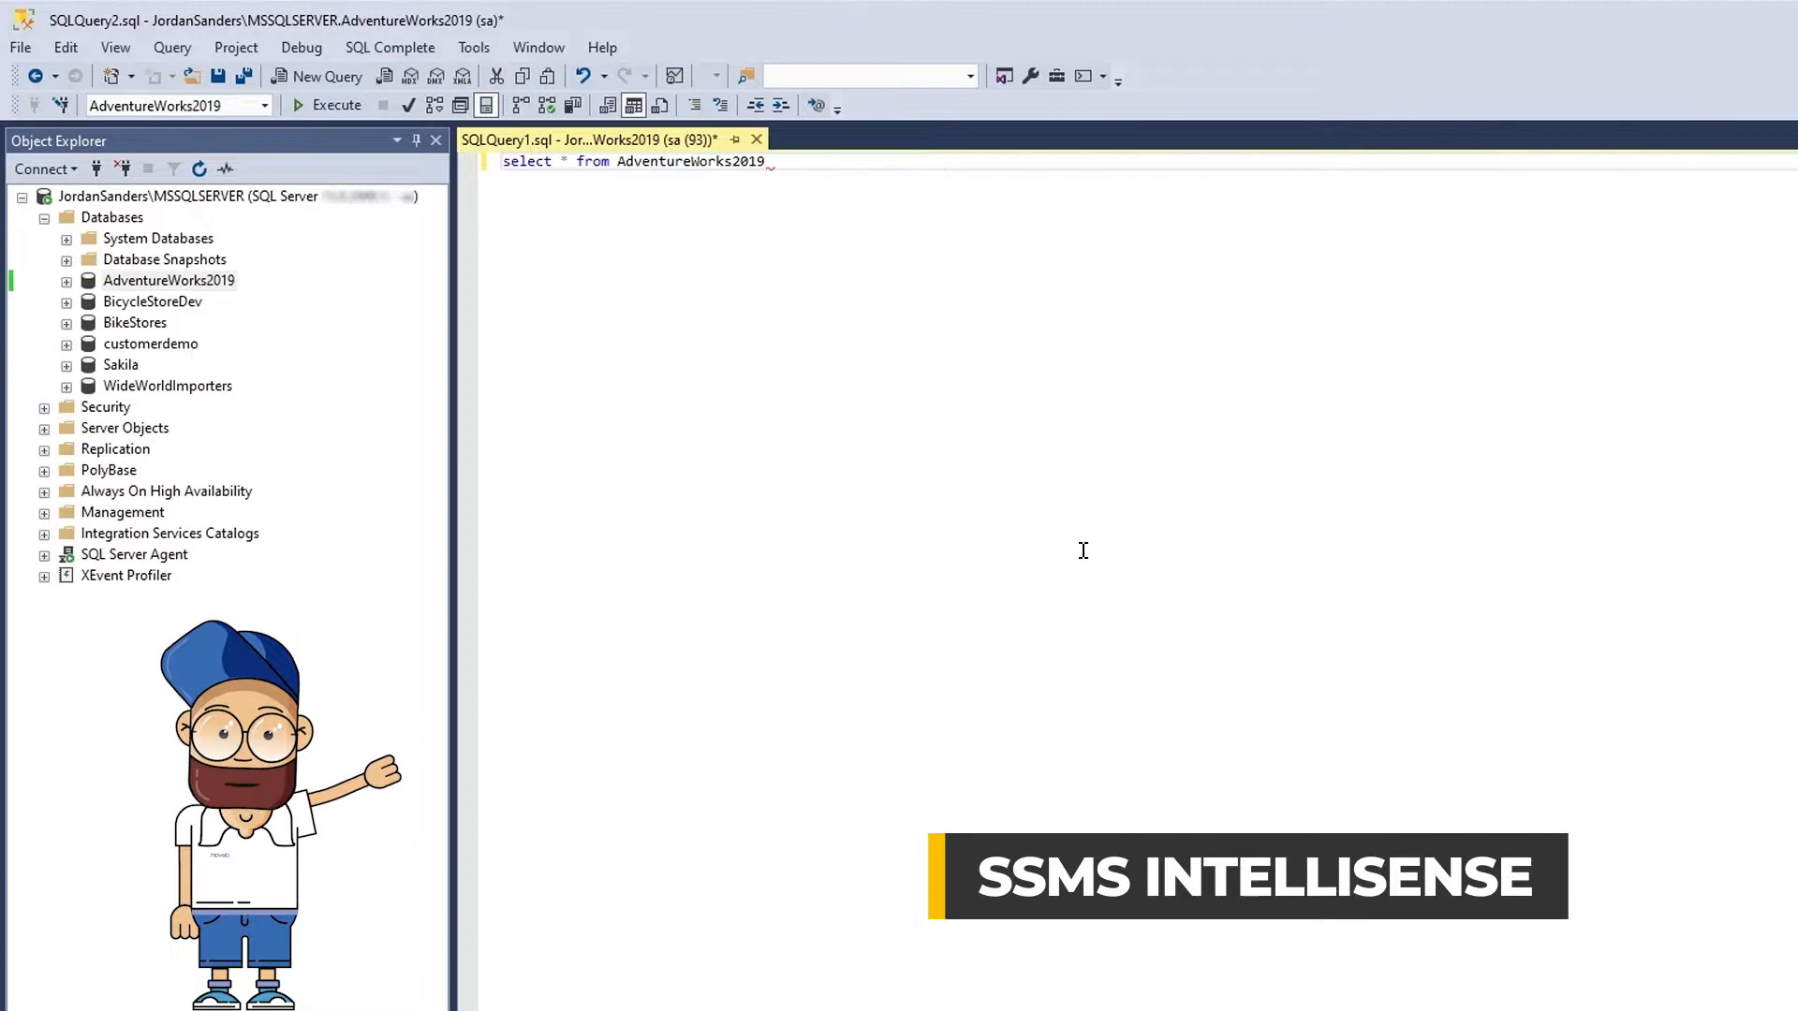
pyautogui.write('.')
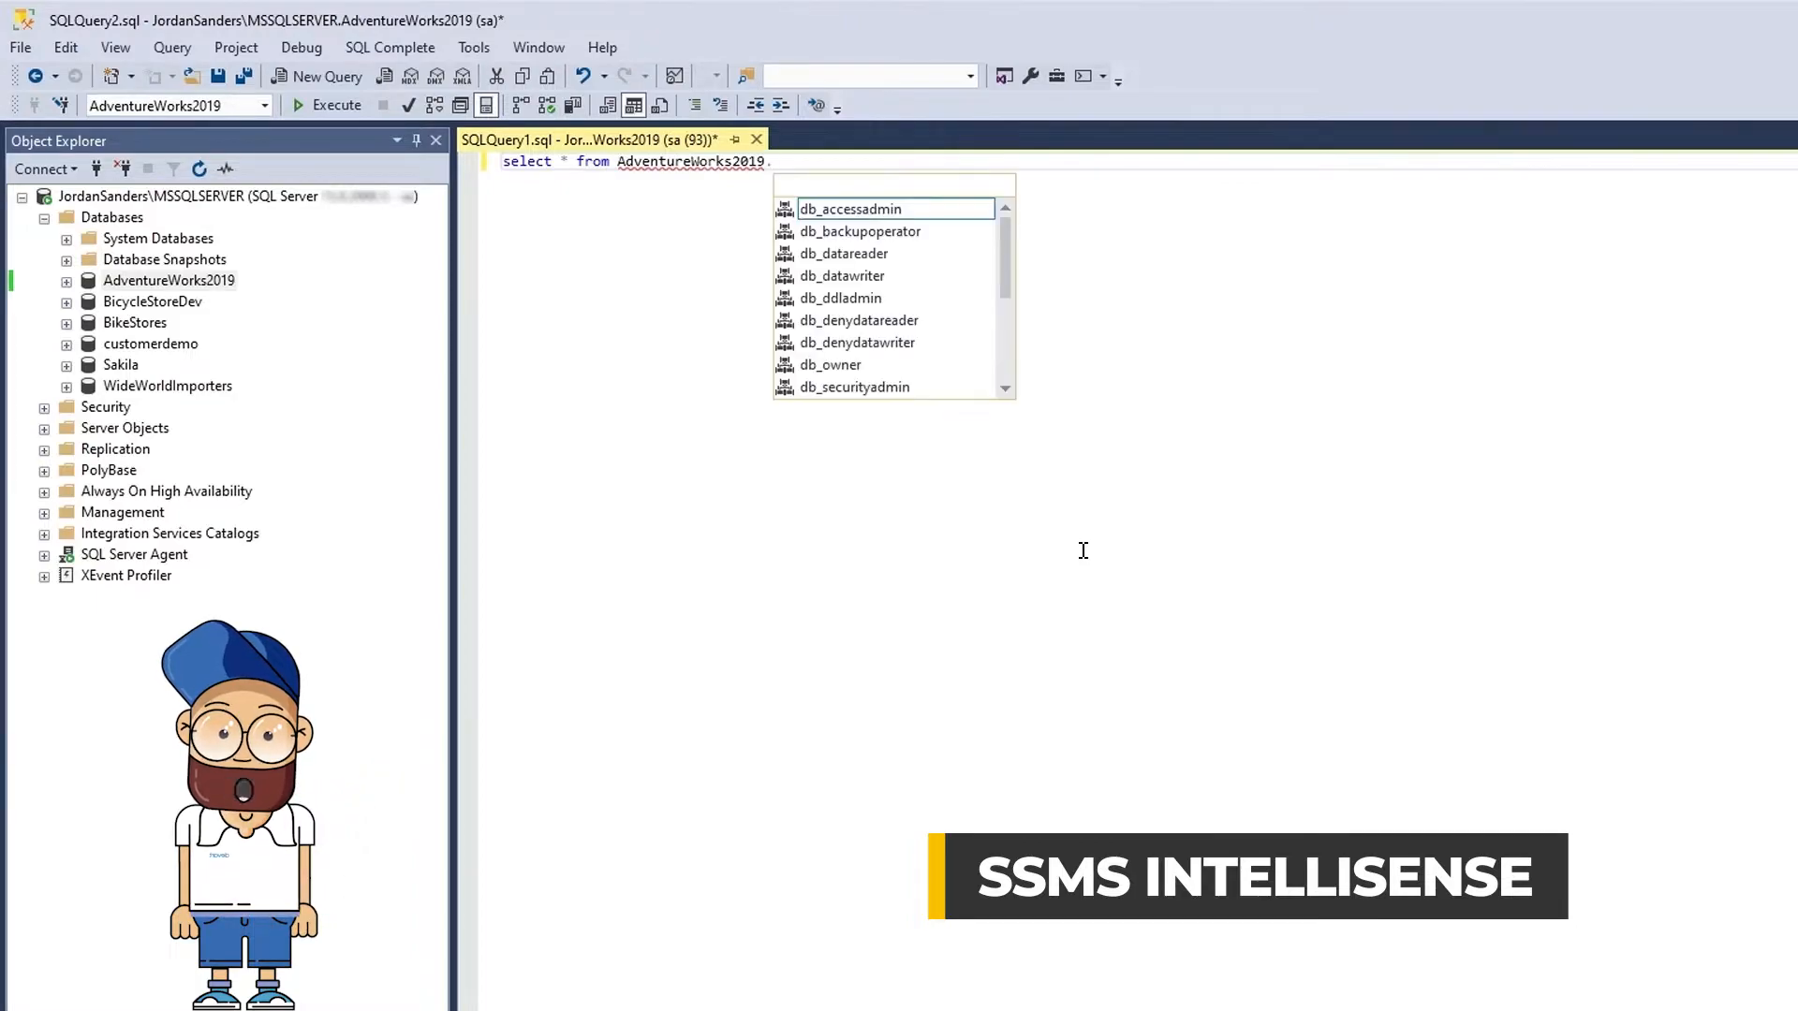
pyautogui.write('Person')
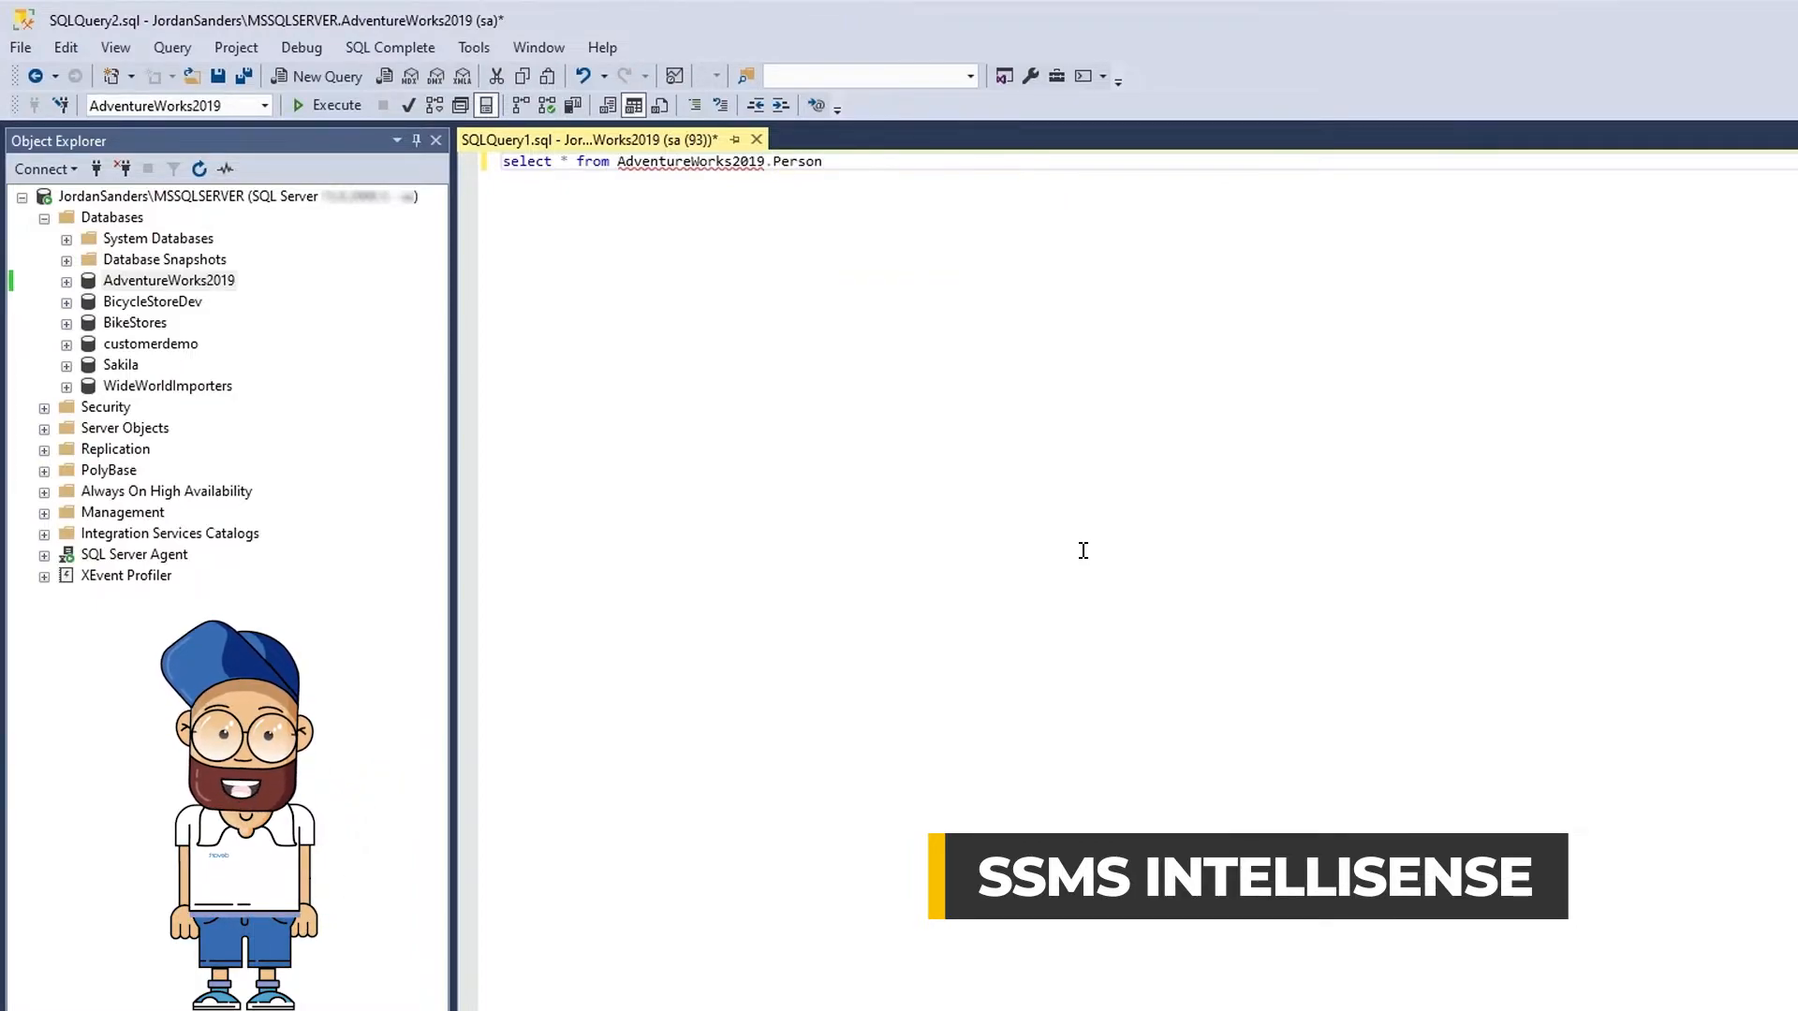
pyautogui.write('.add')
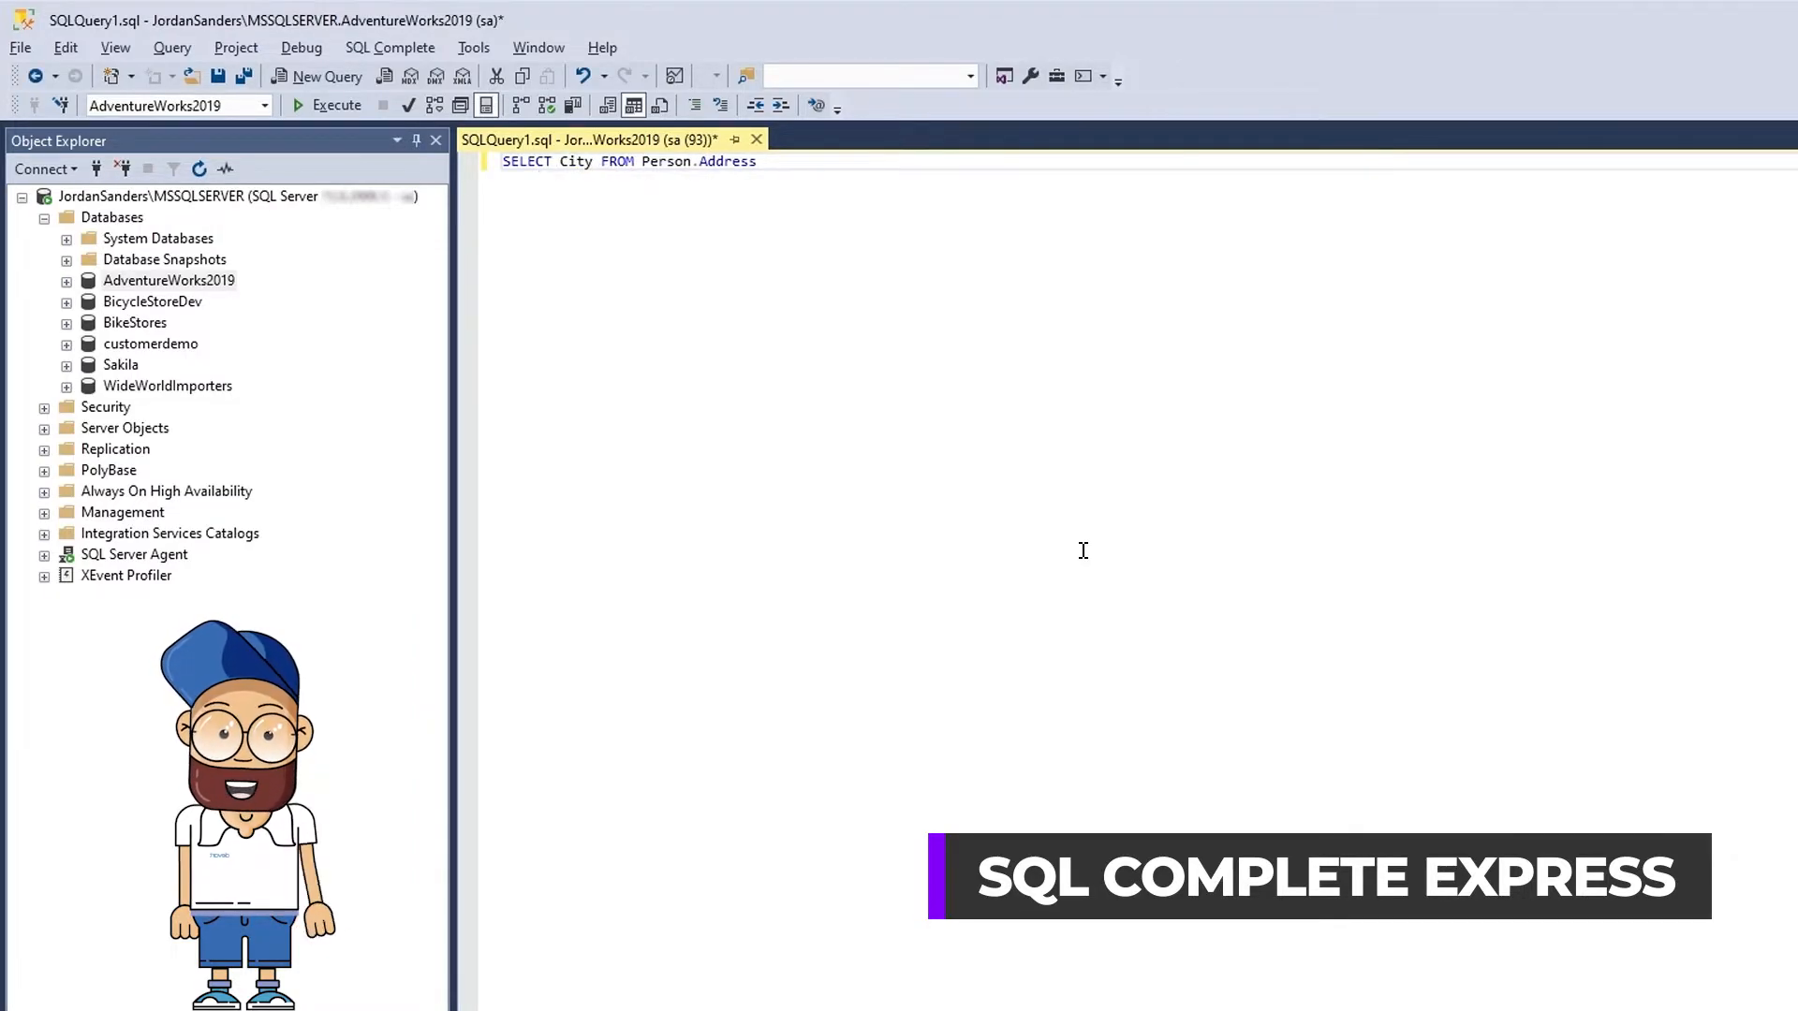
pyautogui.write('gr')
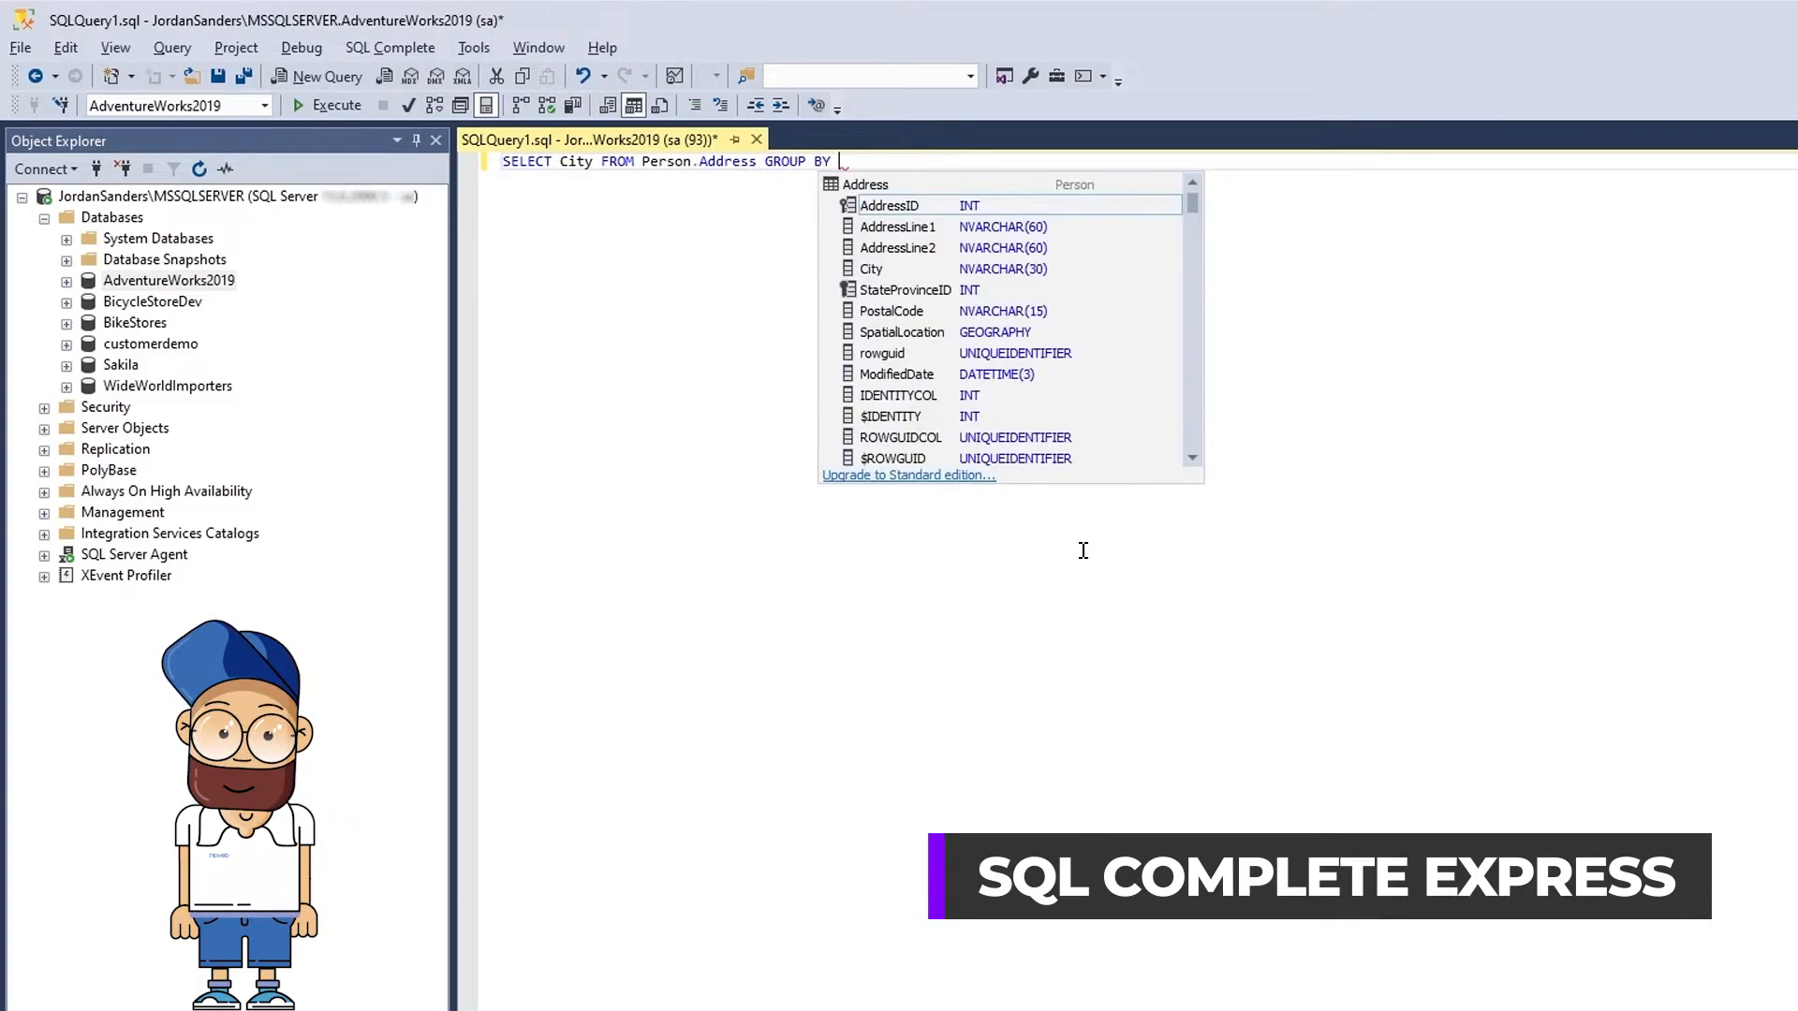
# - Add City to the SELECT list and append 'group by City' to the Person.Address query
pyautogui.write('City')
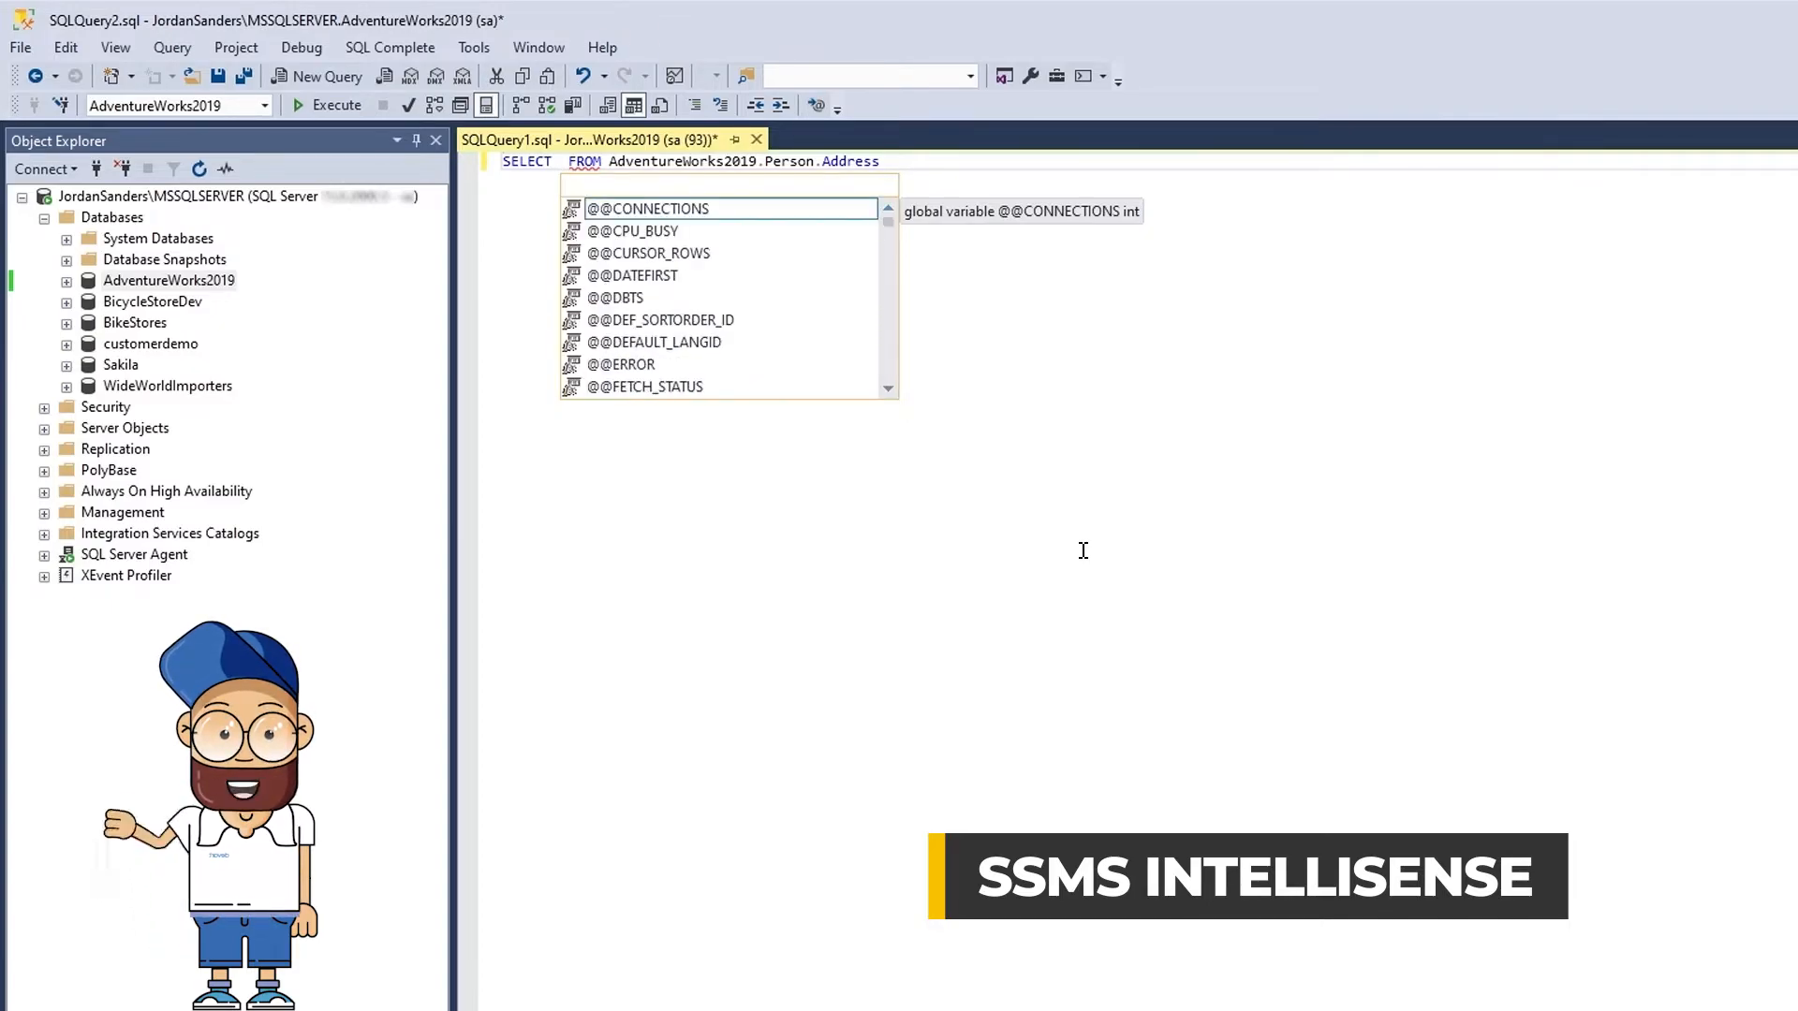
pyautogui.write('City')
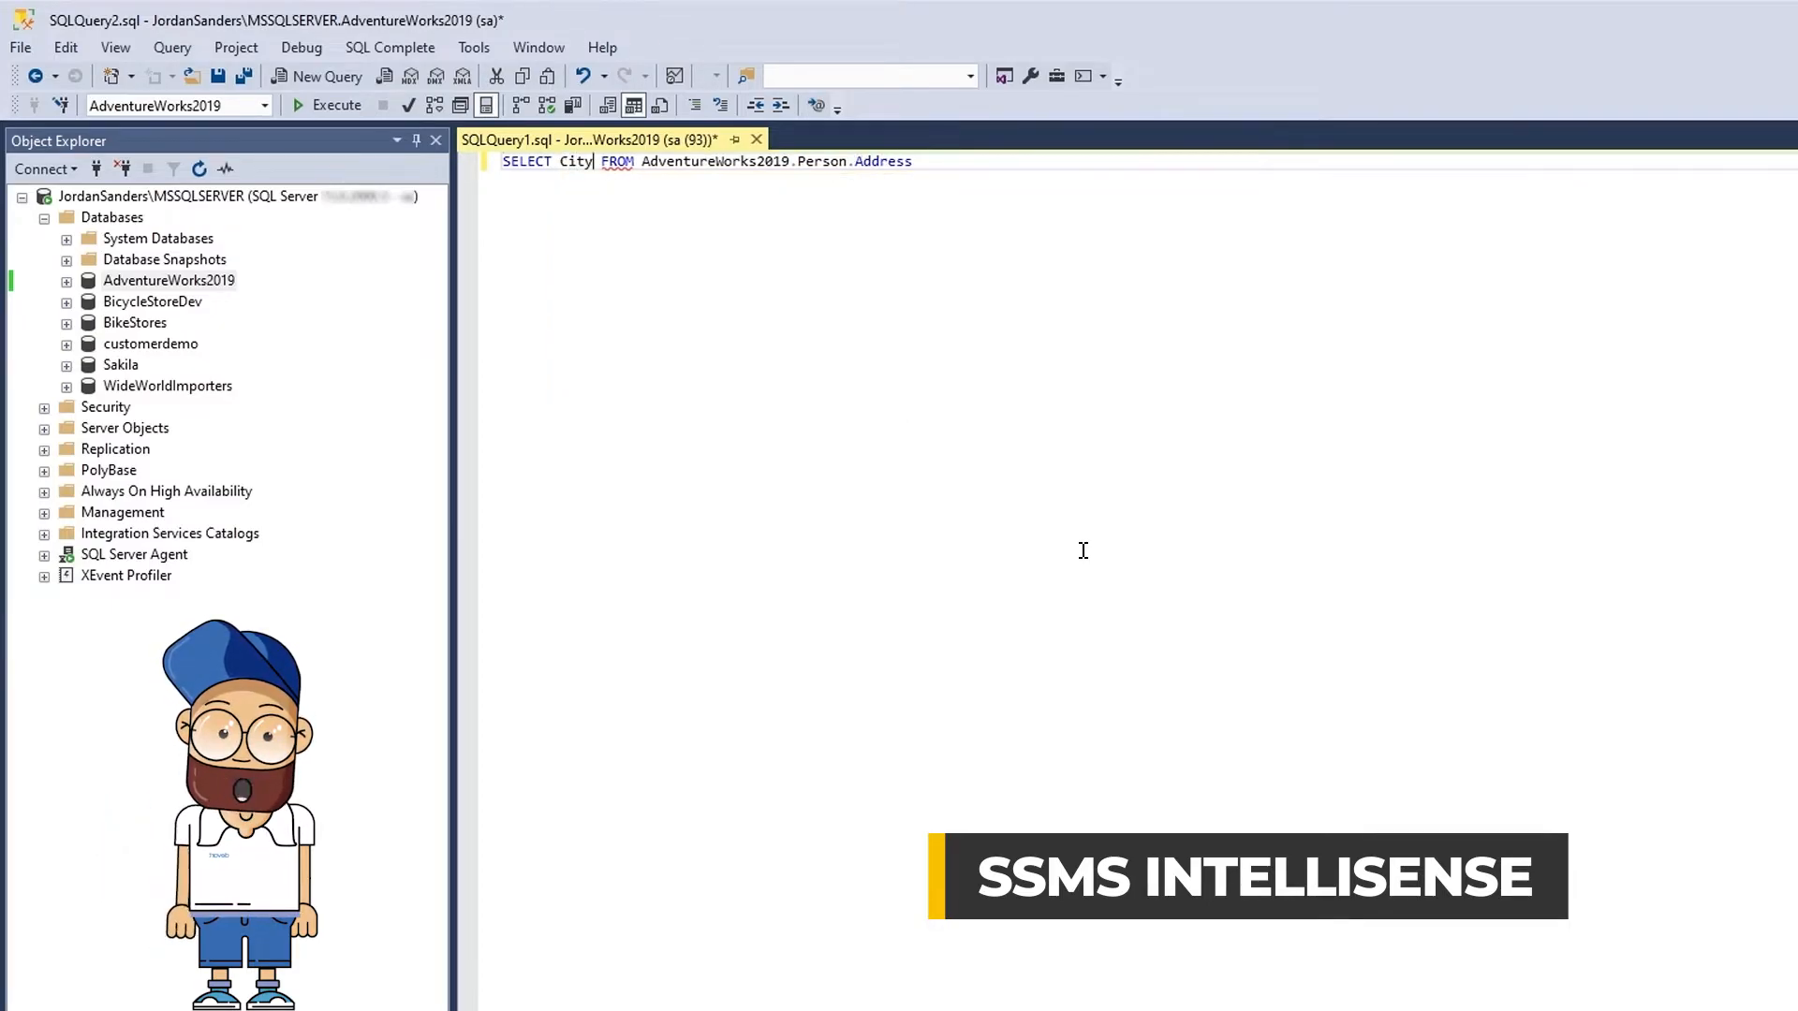
pyautogui.write('group by City')
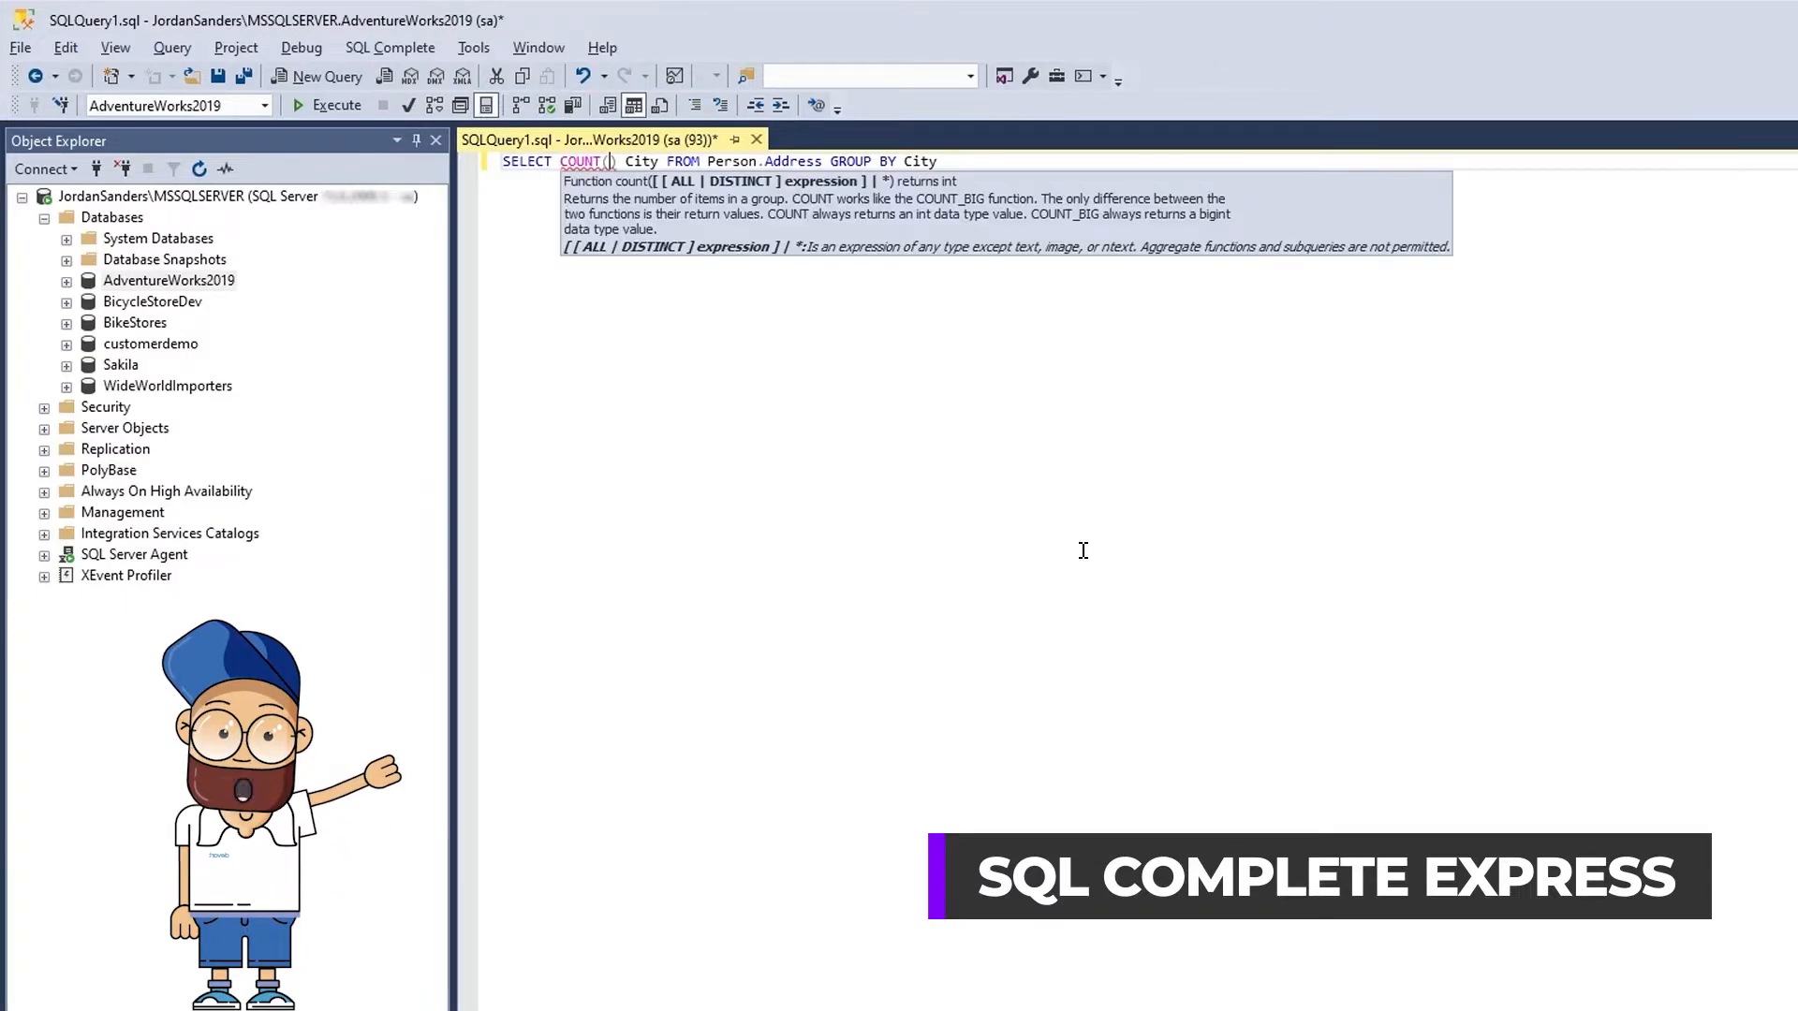
# - Complete COUNT(*) with the asterisk and a comma before City
pyautogui.write('*')
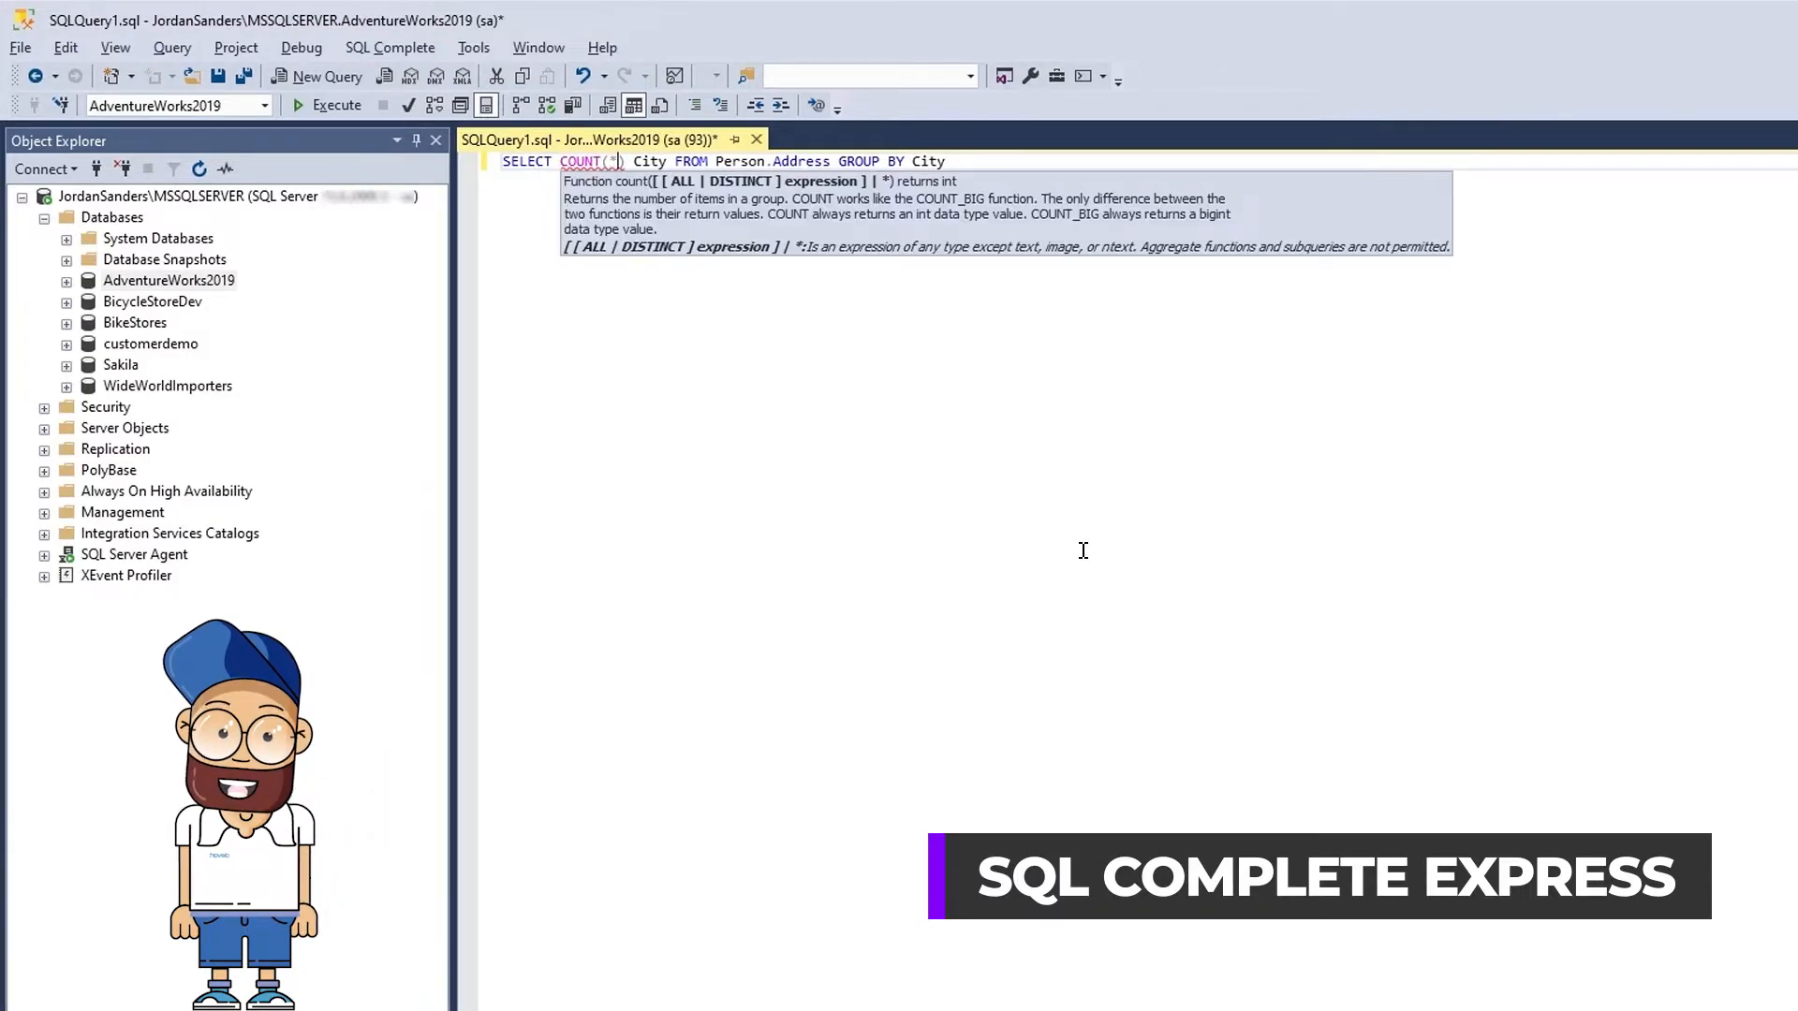
pyautogui.write(',')
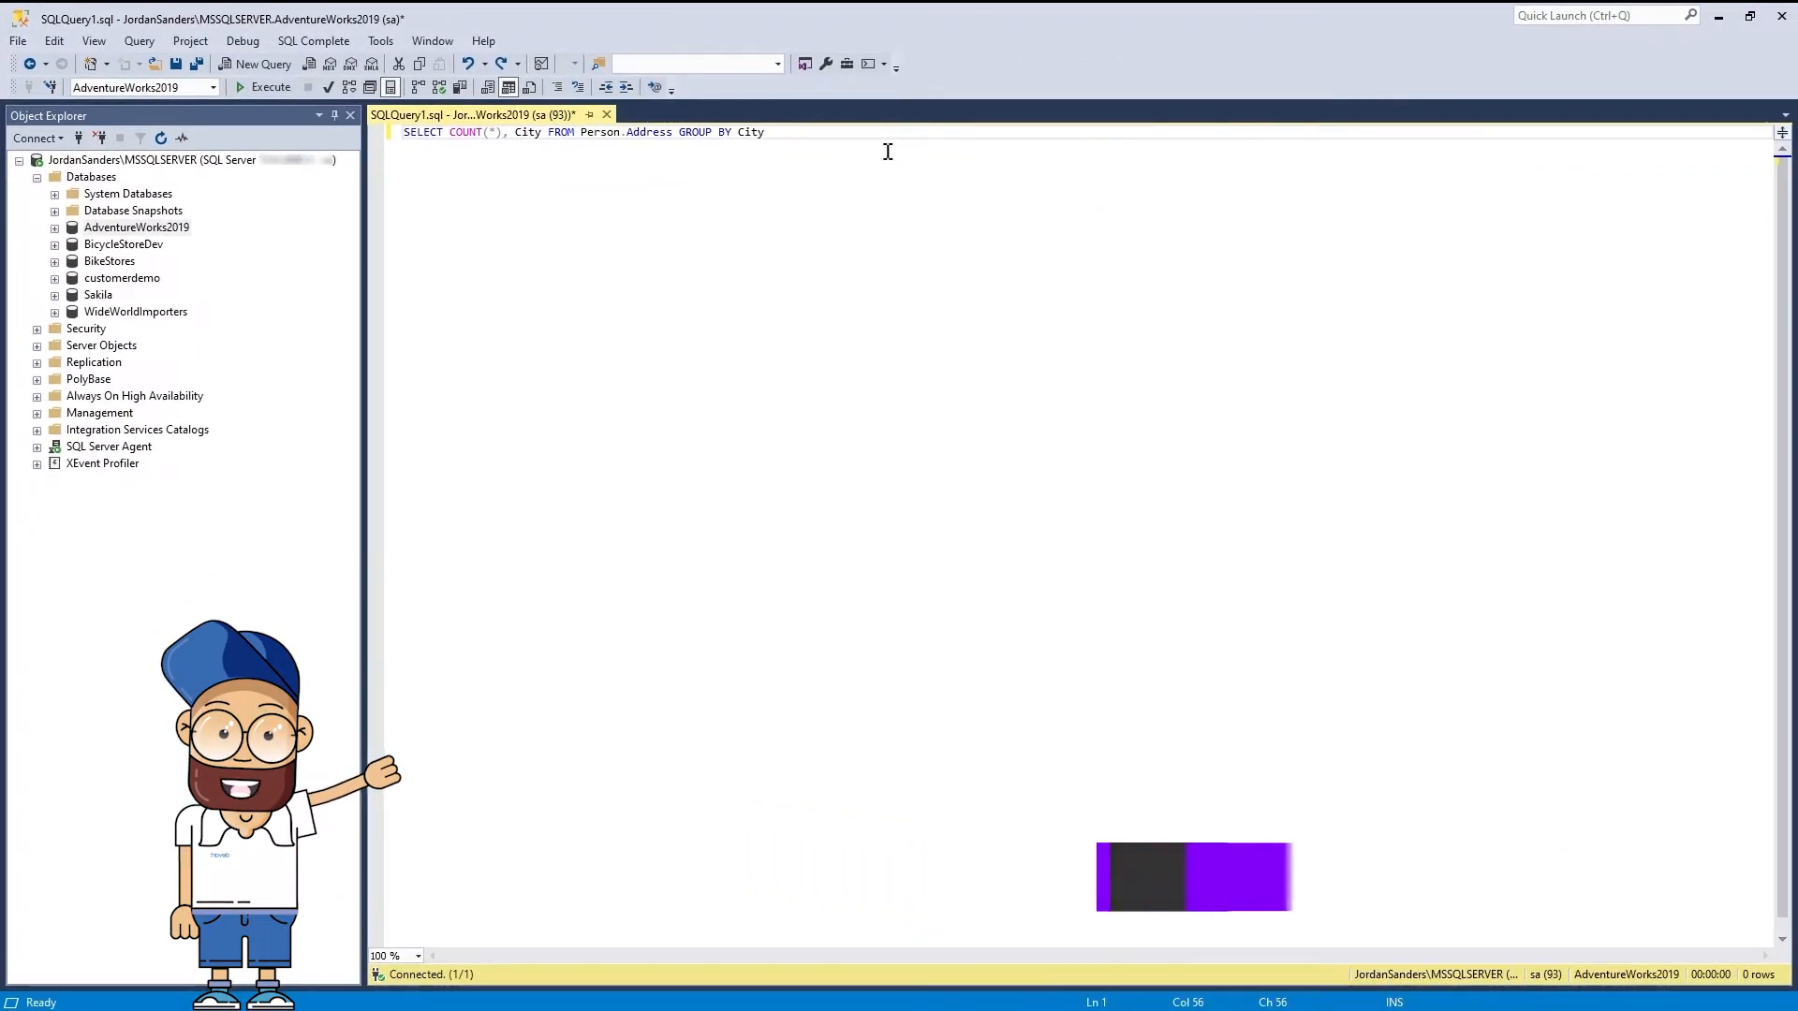
# - Format the document, then create, save and apply a new formatting profile, NewProfile
pyautogui.rightClick(887, 152)
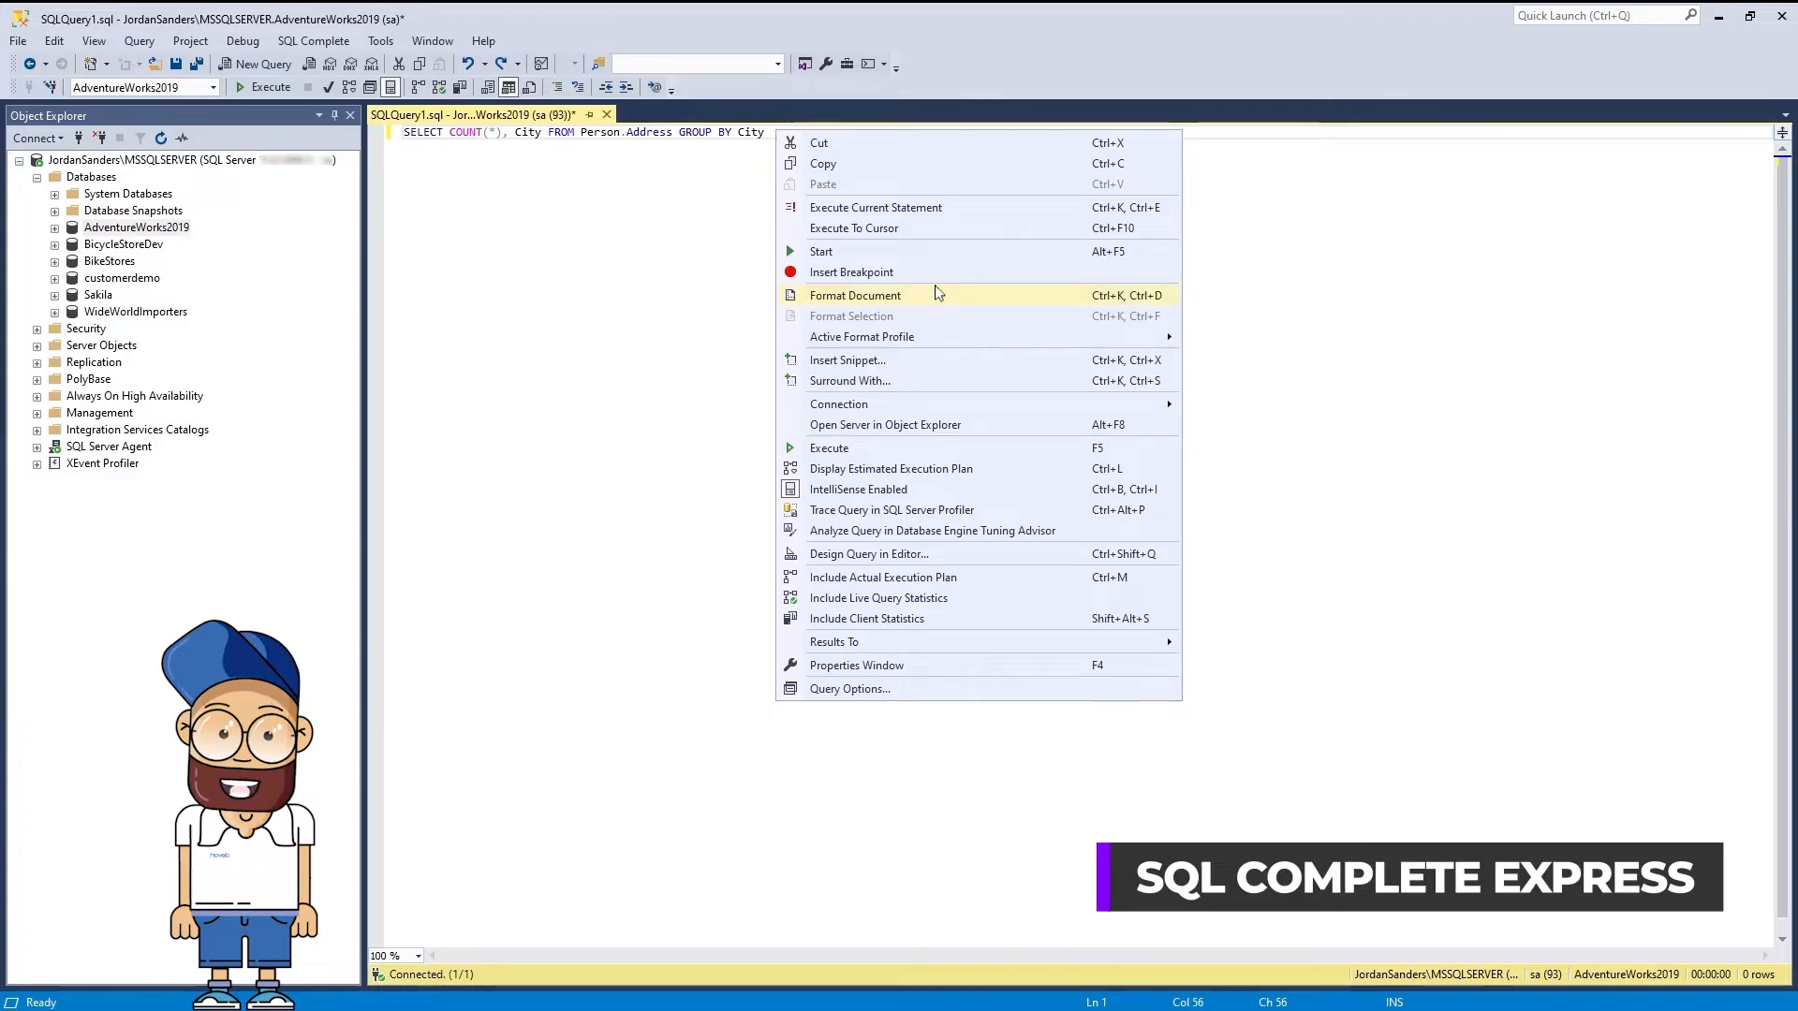
pyautogui.click(854, 295)
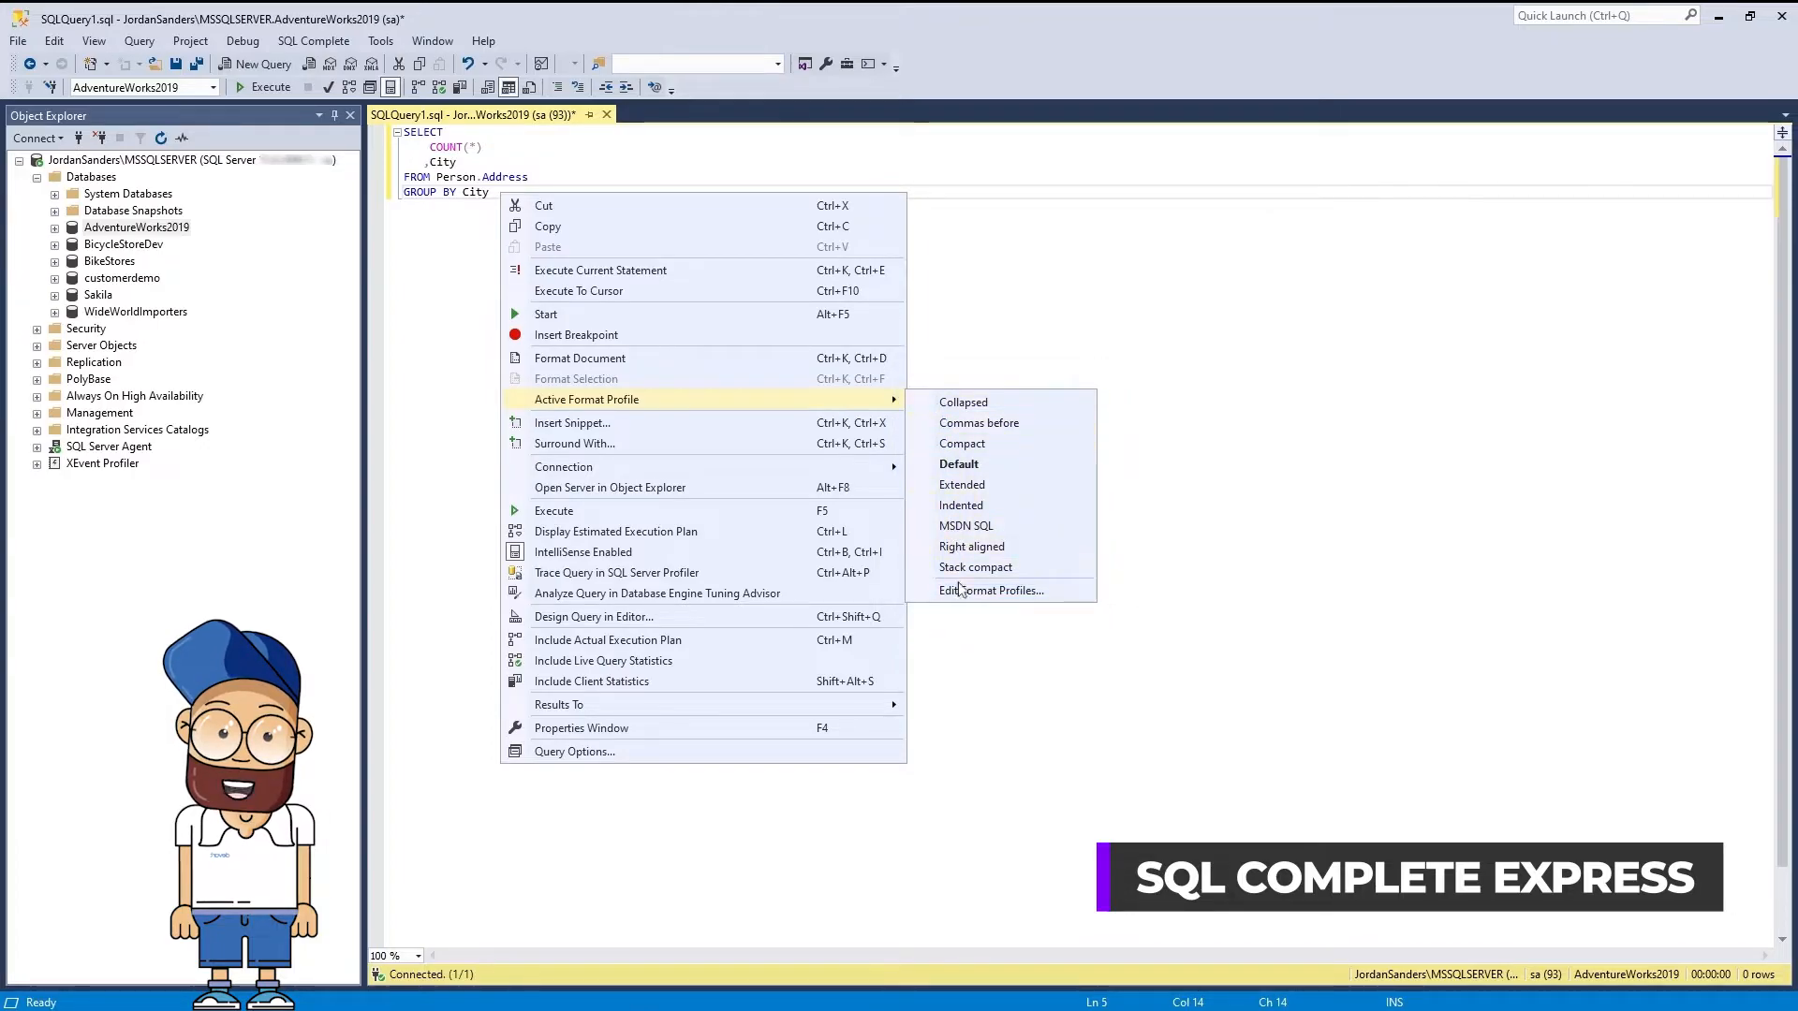
pyautogui.click(991, 590)
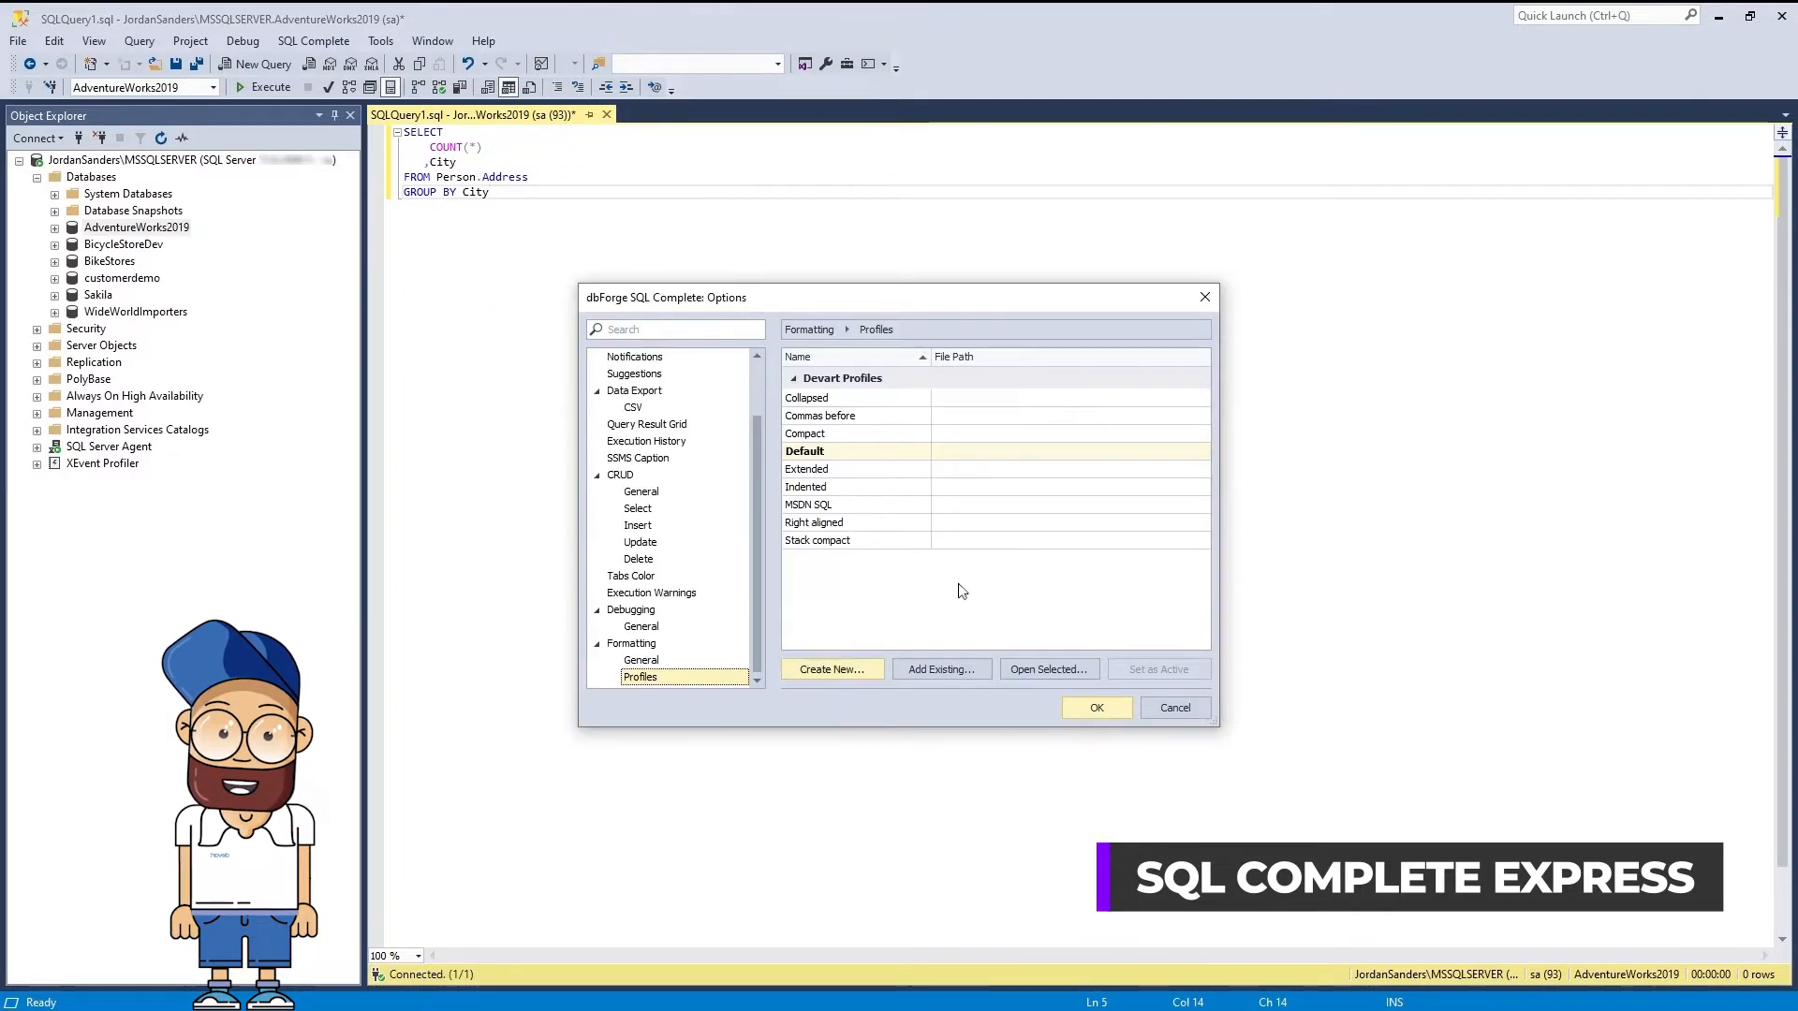
pyautogui.click(832, 669)
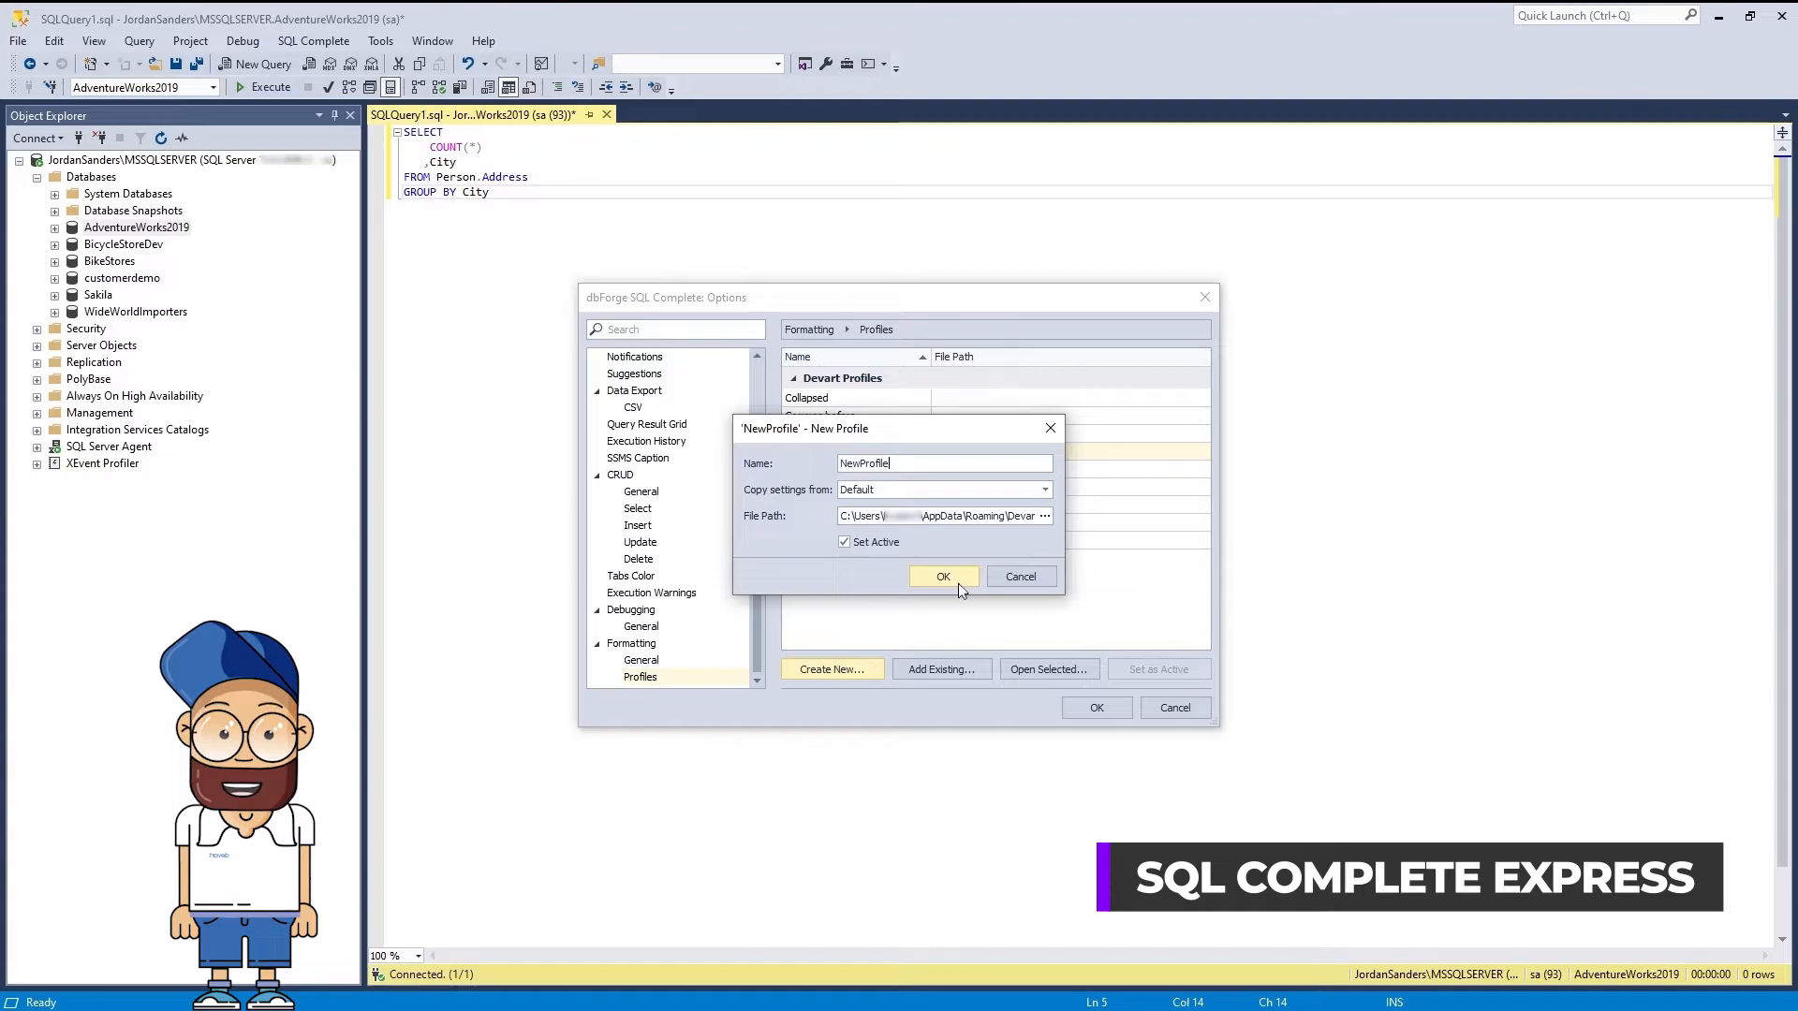
pyautogui.click(943, 576)
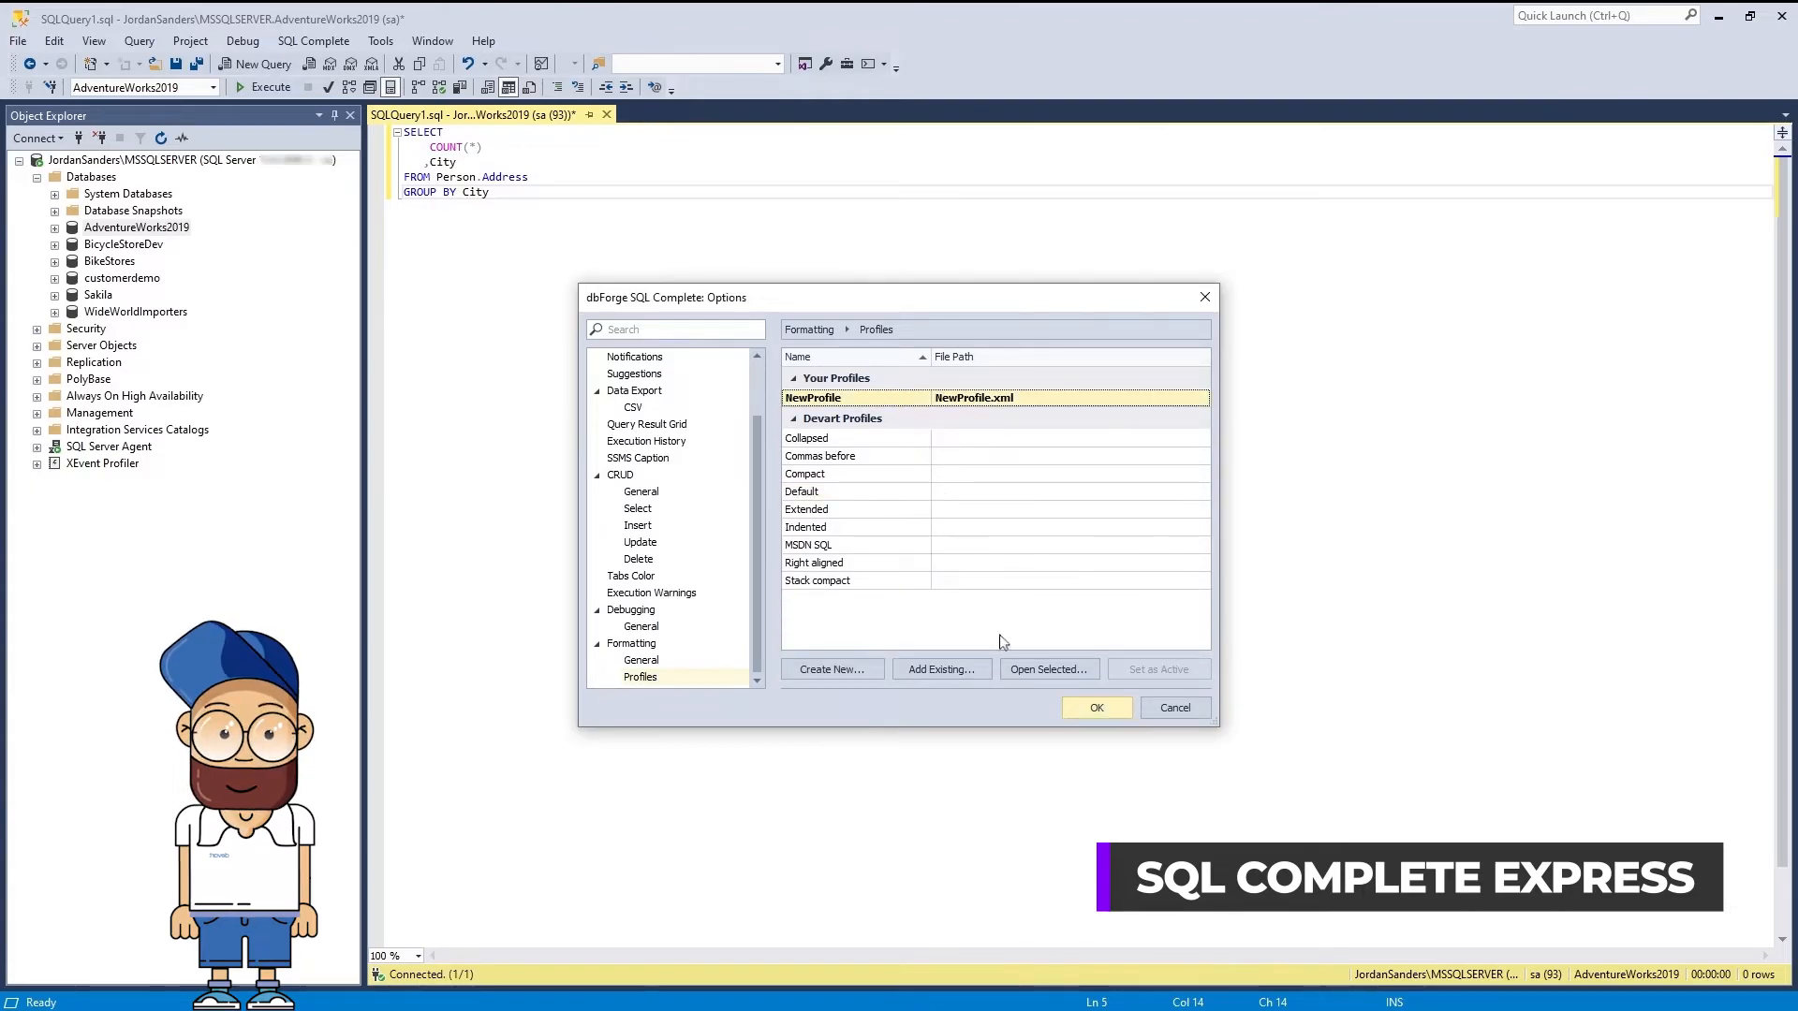
pyautogui.click(1049, 669)
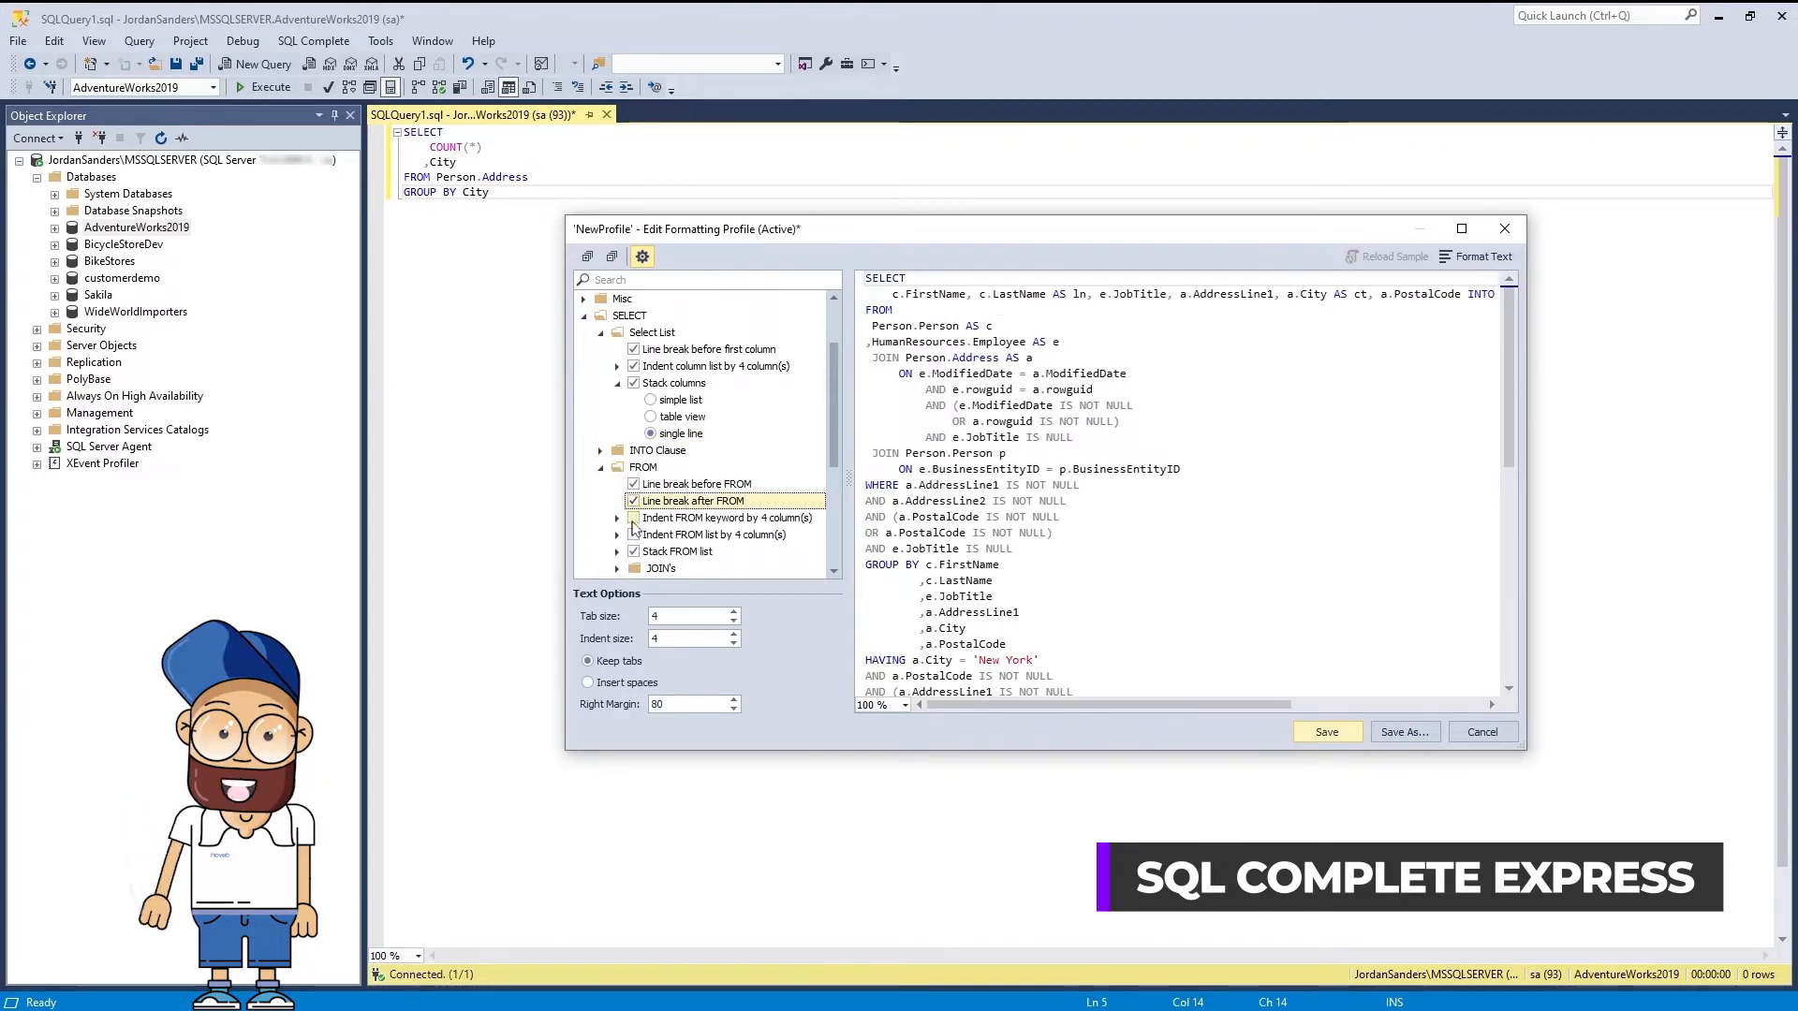
pyautogui.click(633, 483)
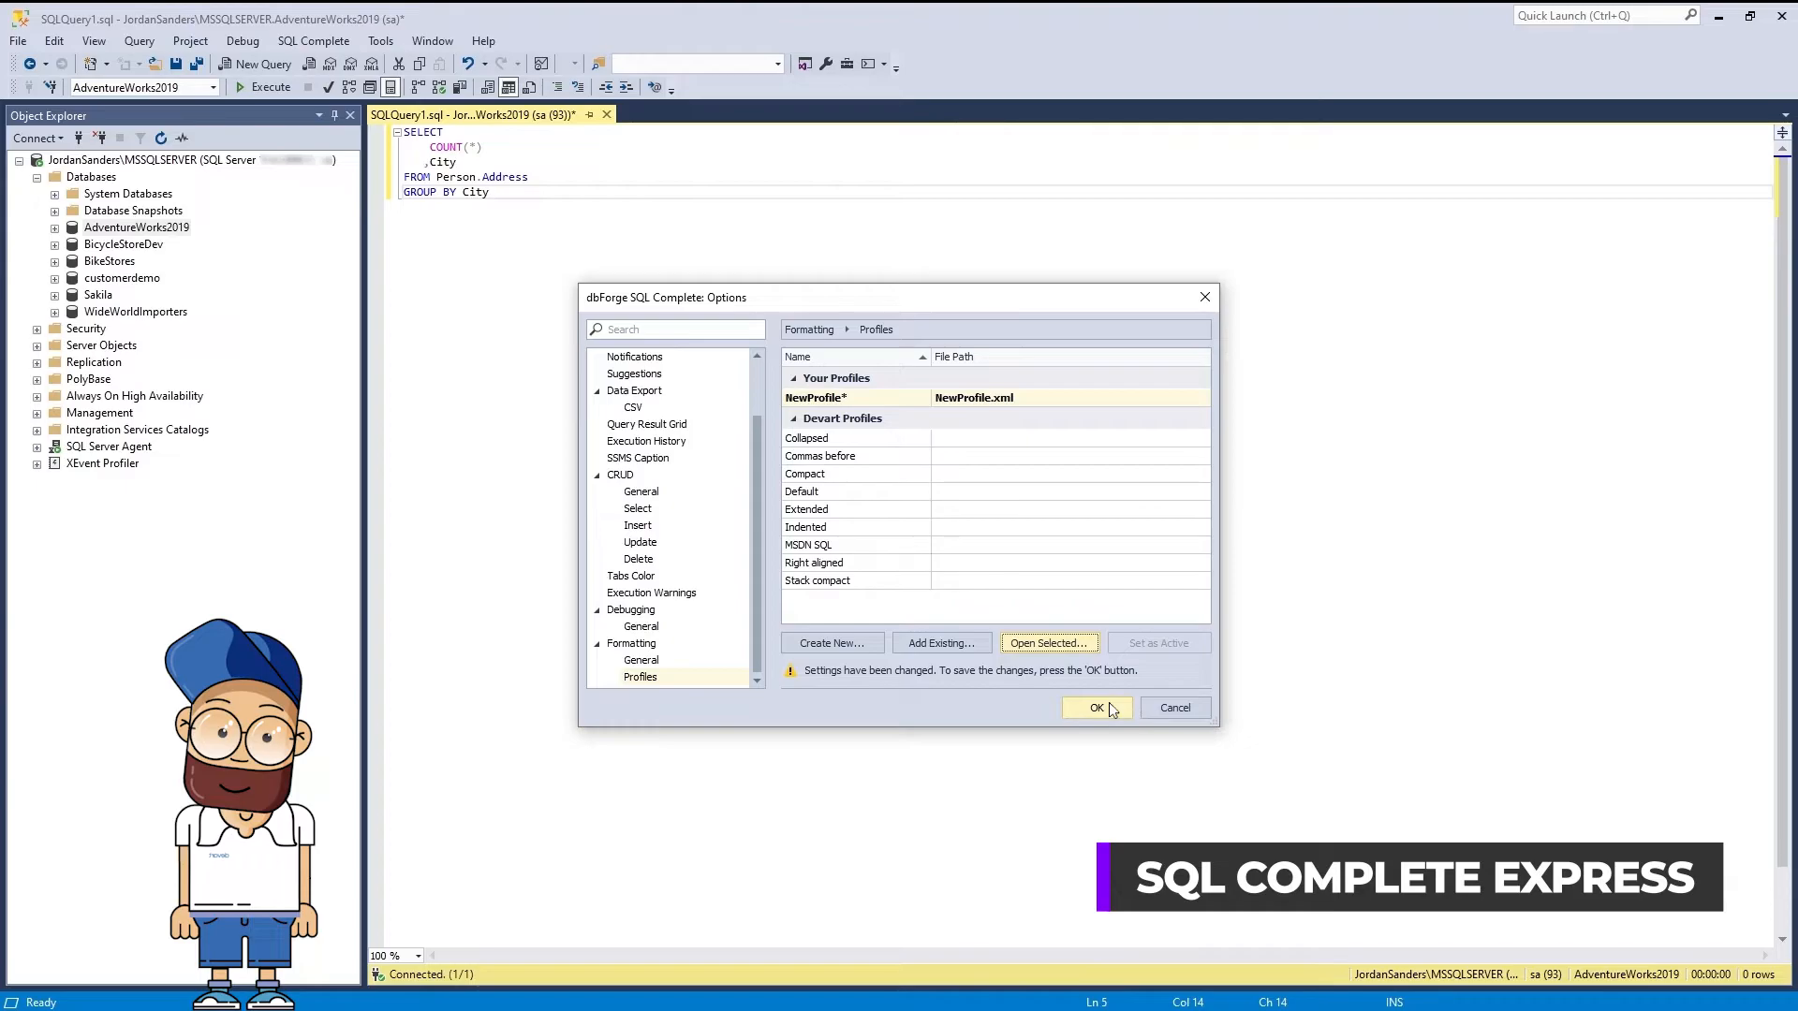
pyautogui.click(1096, 708)
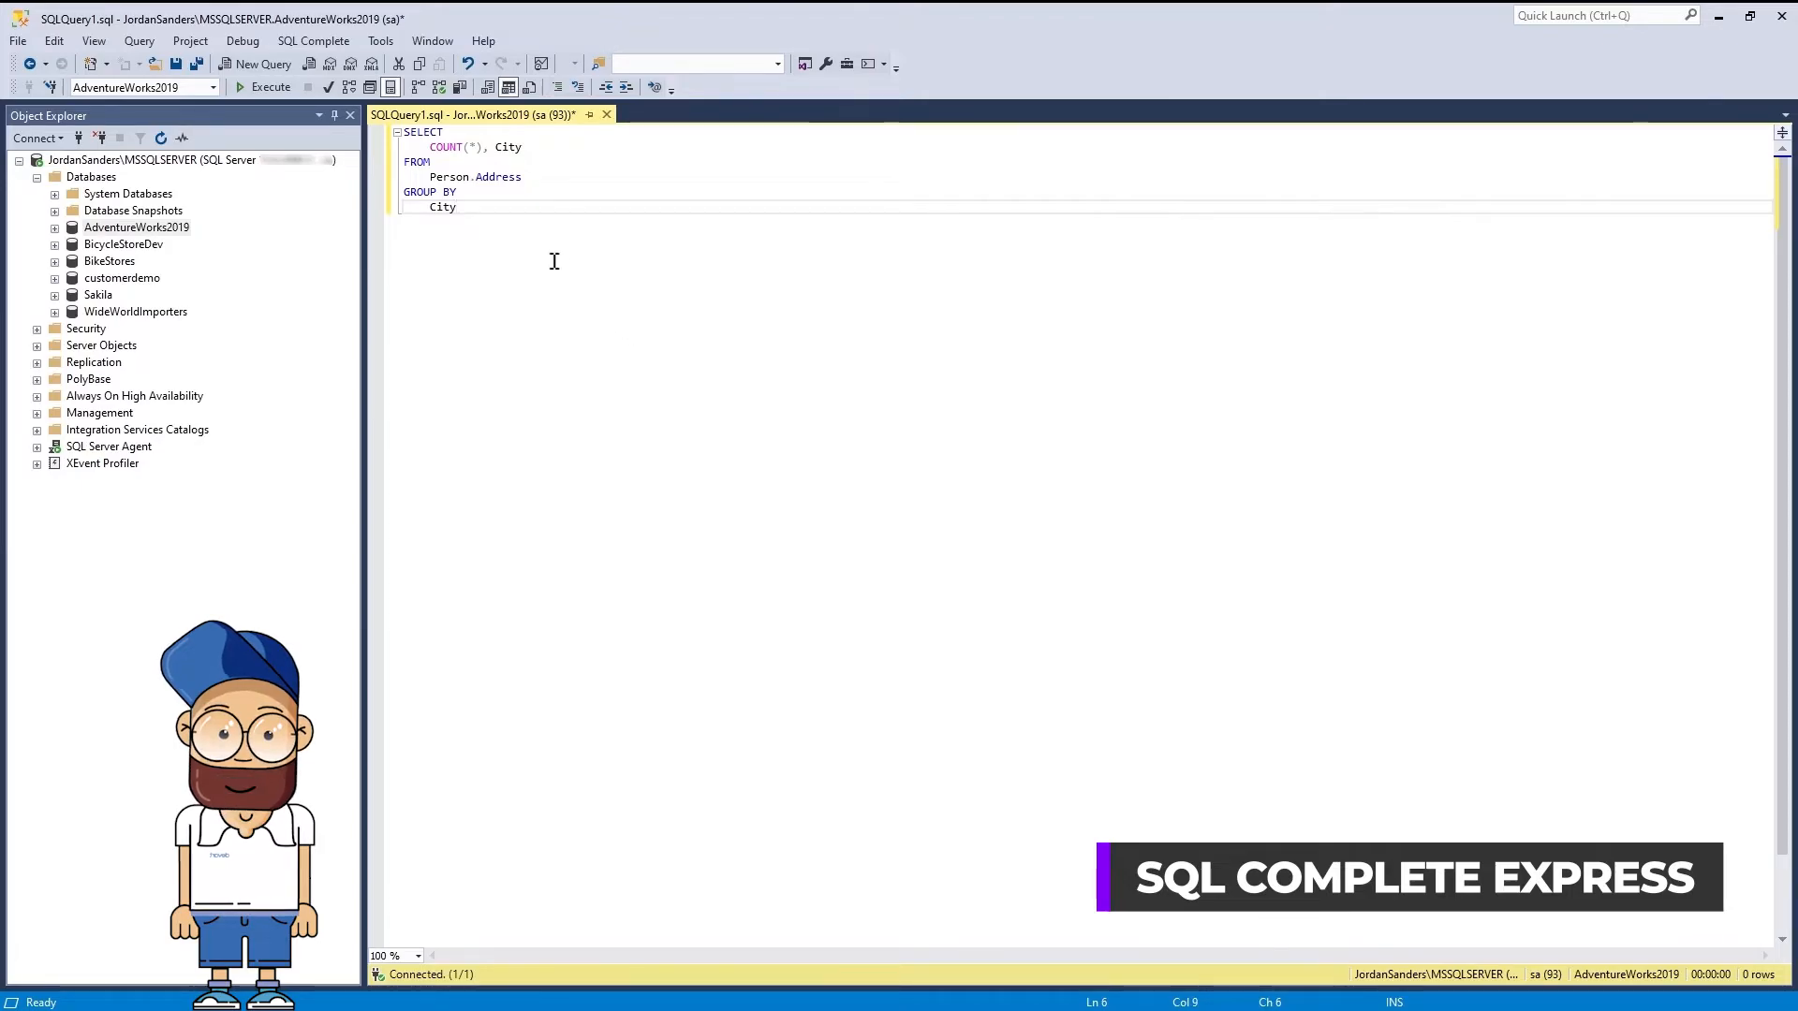
# - Open SQL Complete Execution History, run the COUNT by City query with F5, and view its entry
pyautogui.click(313, 40)
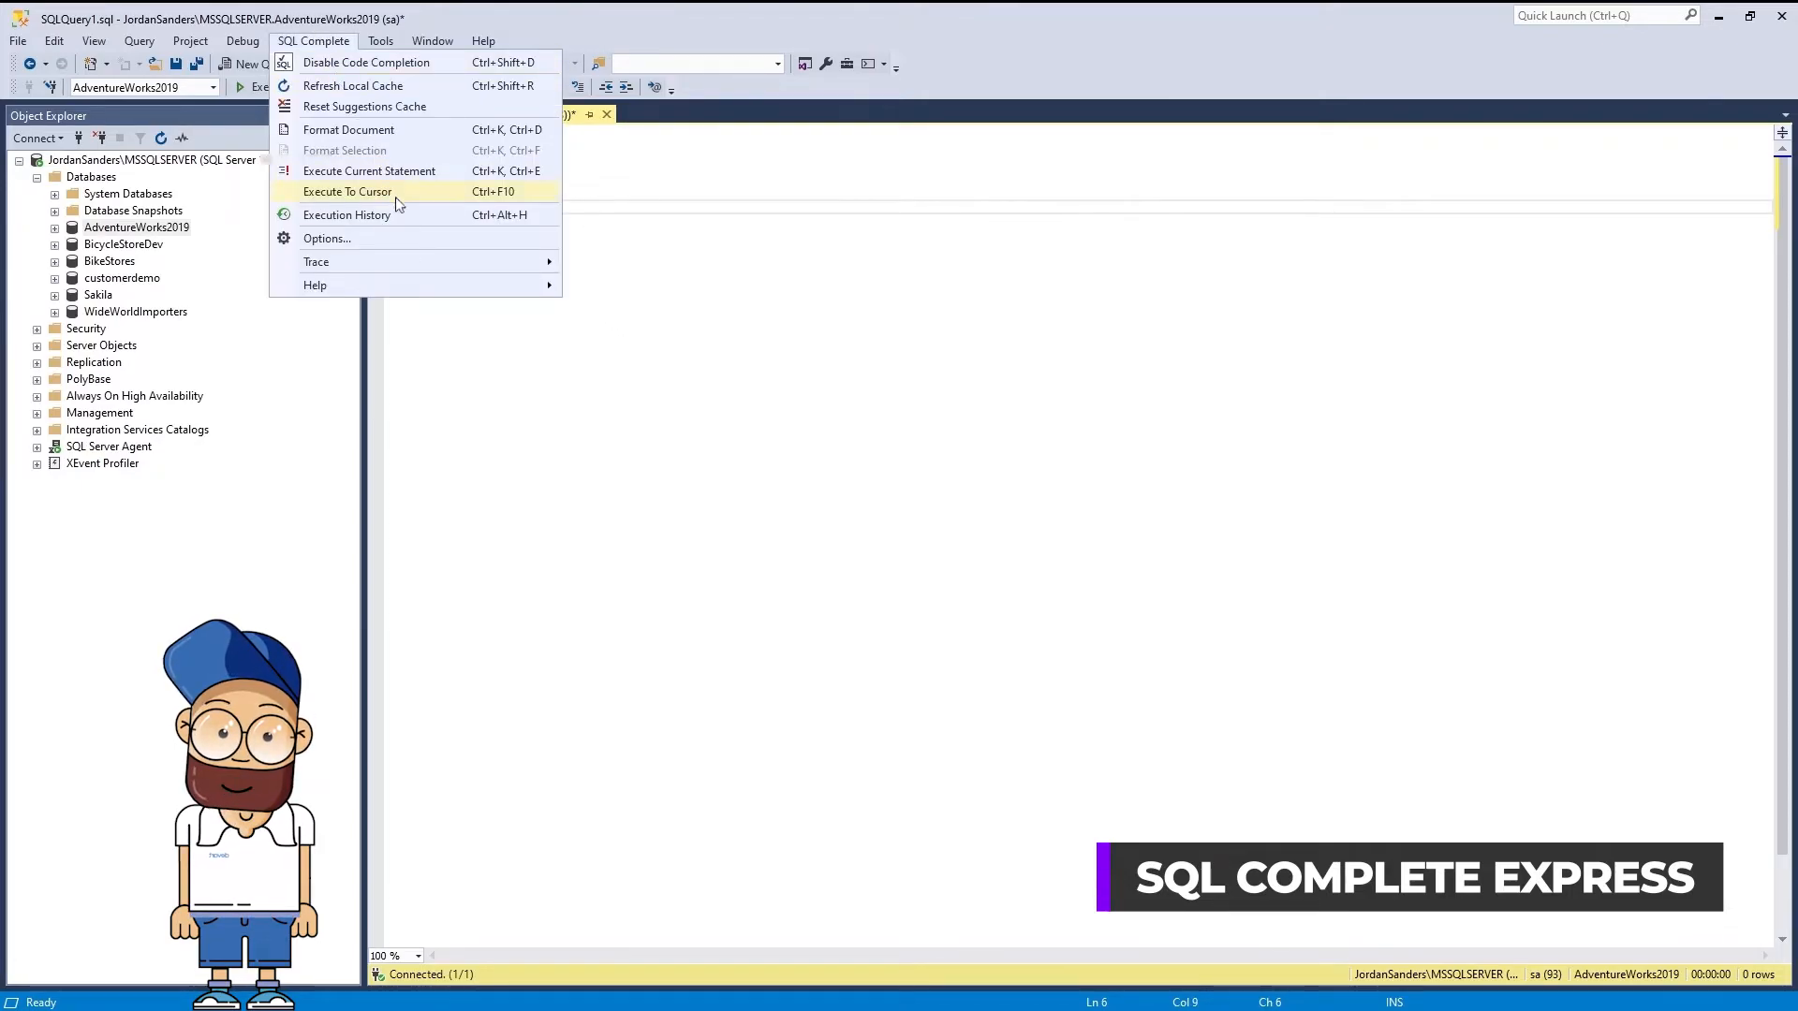
pyautogui.click(346, 215)
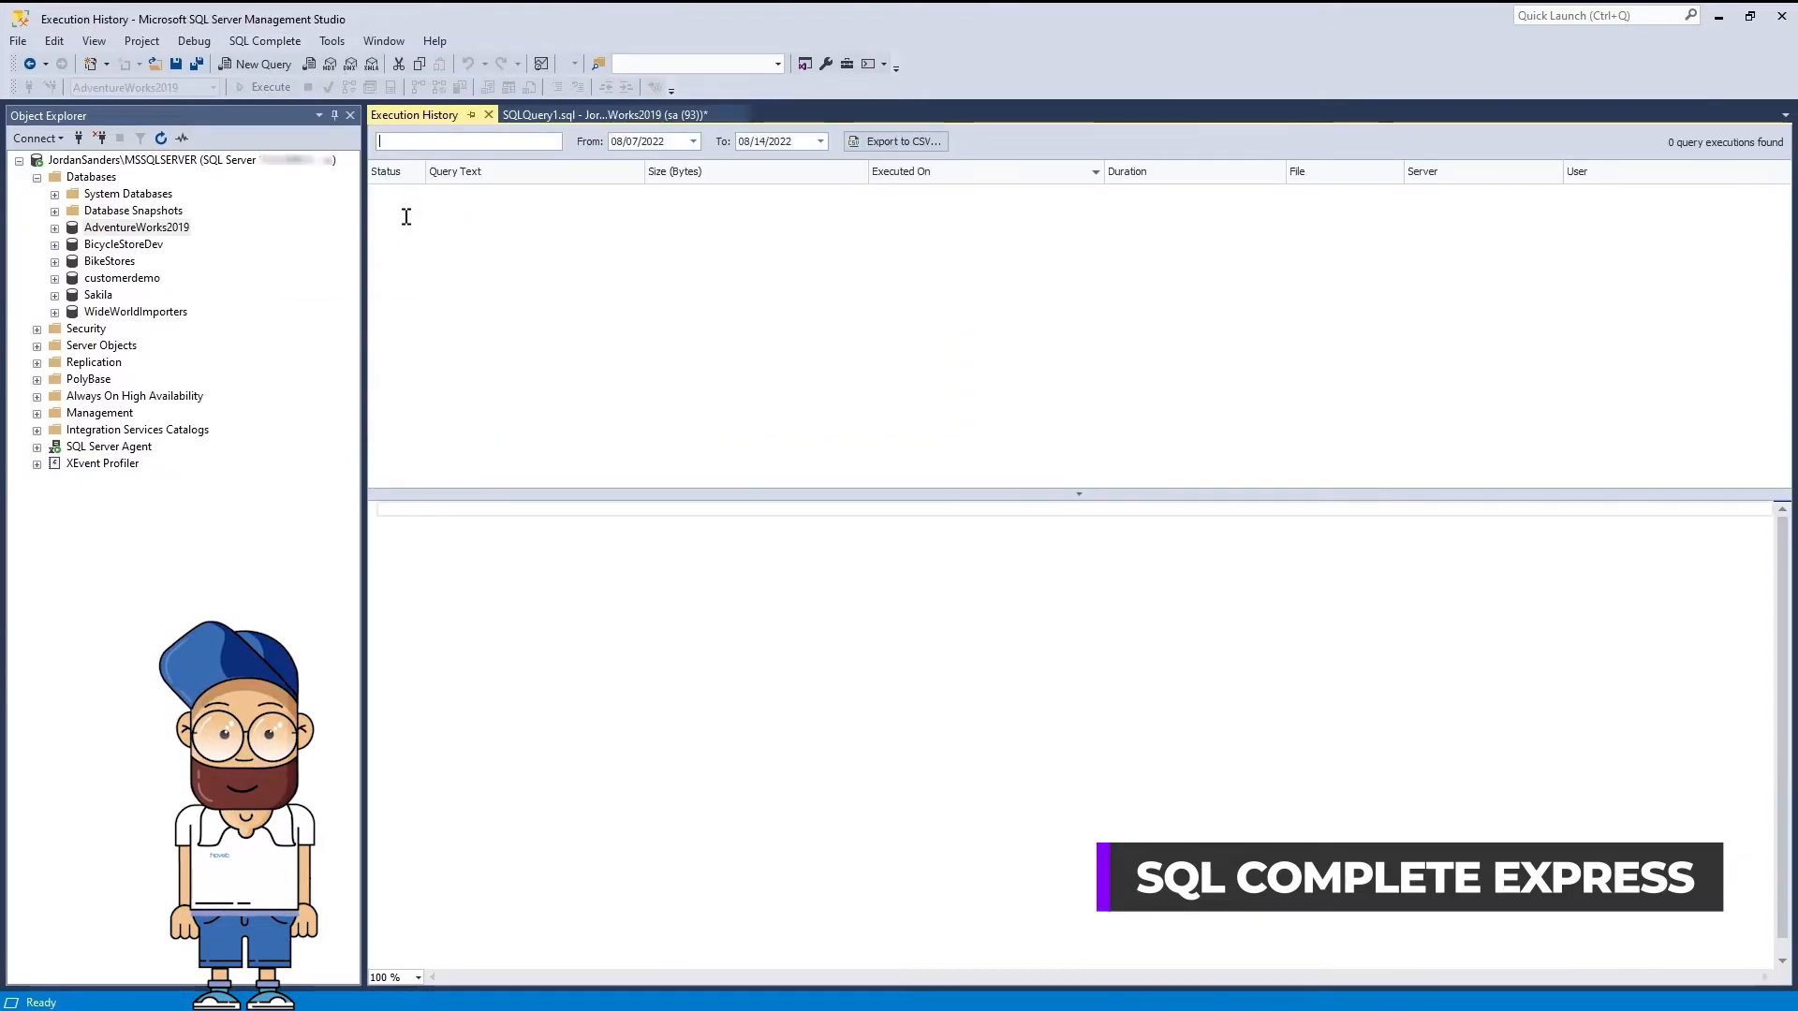
pyautogui.click(590, 114)
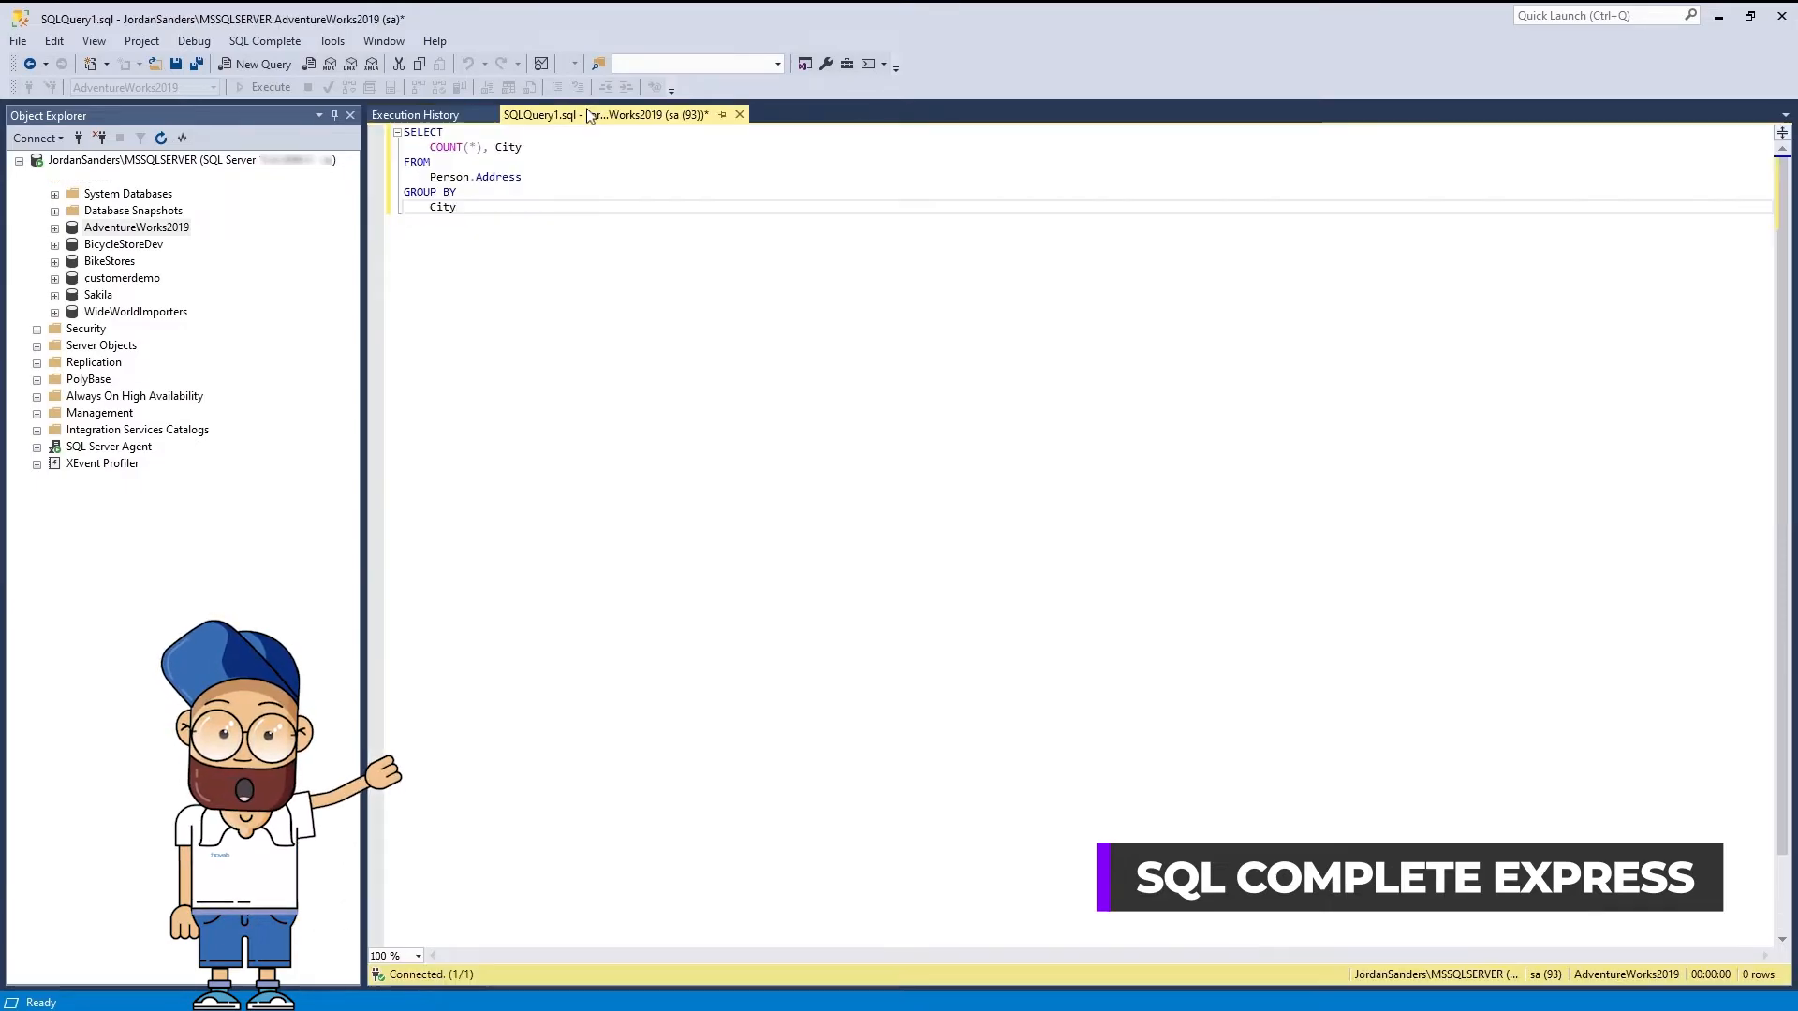
pyautogui.press('F5')
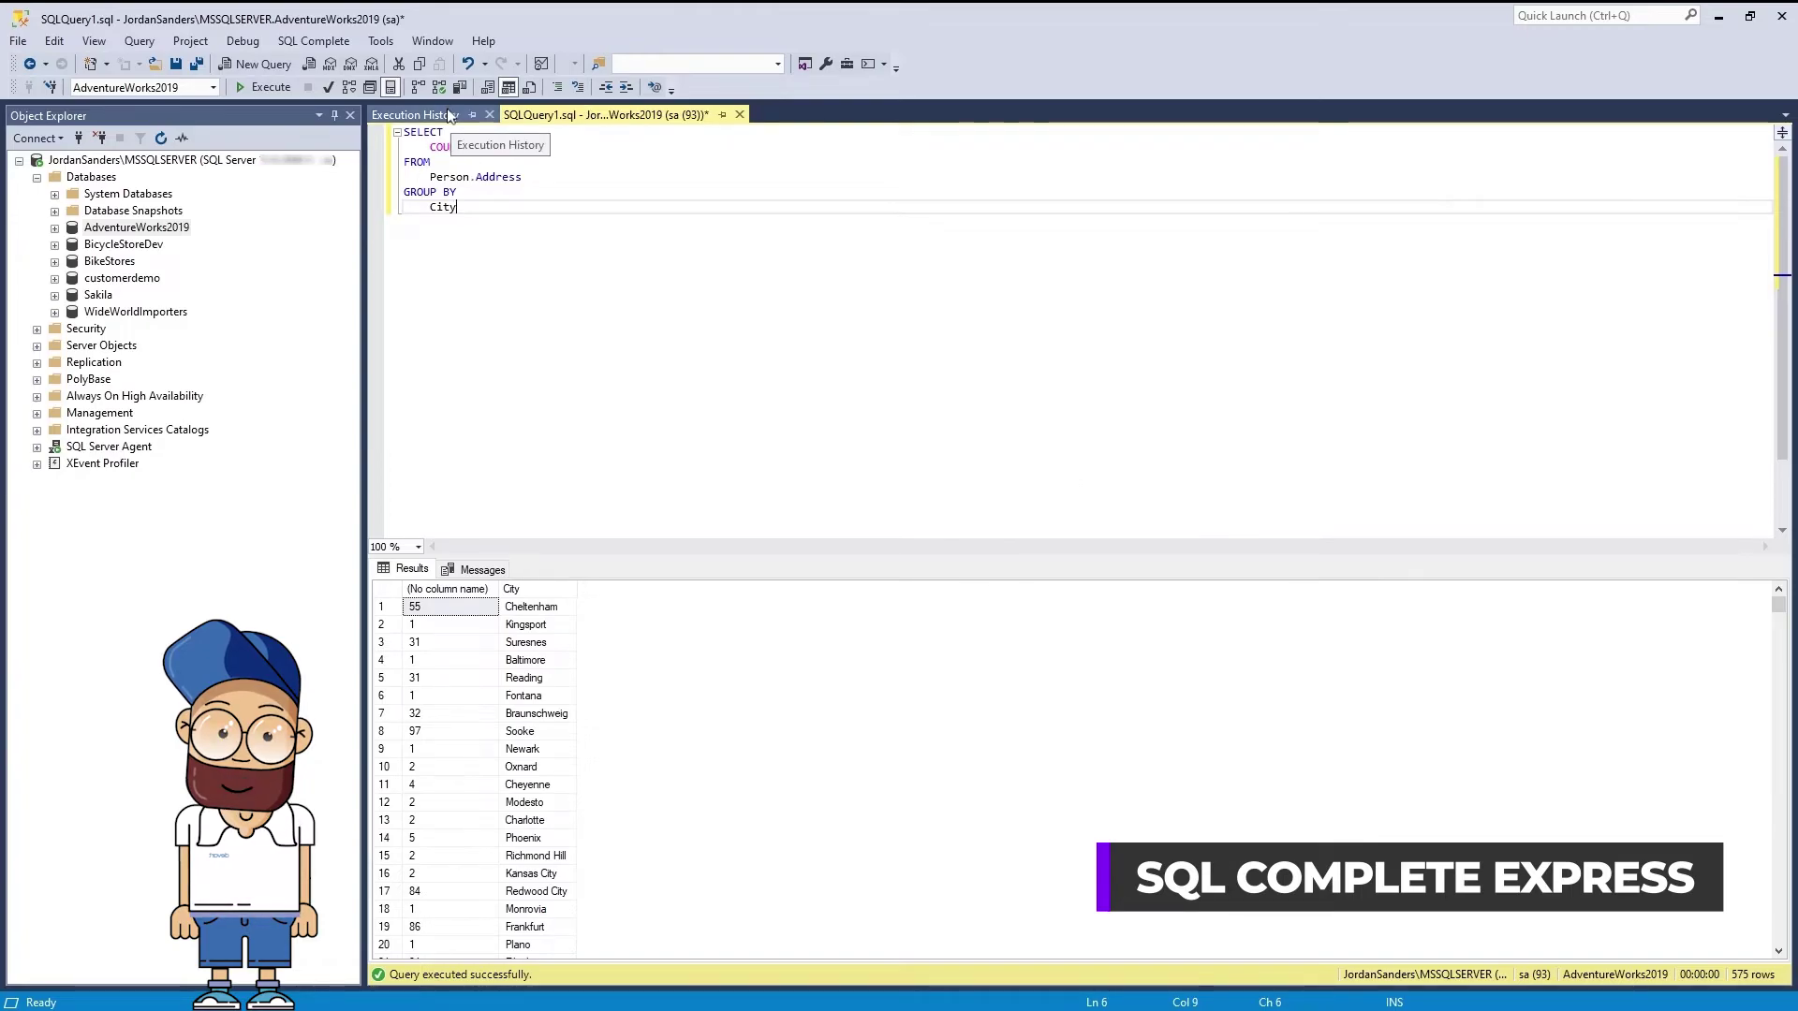
pyautogui.click(421, 114)
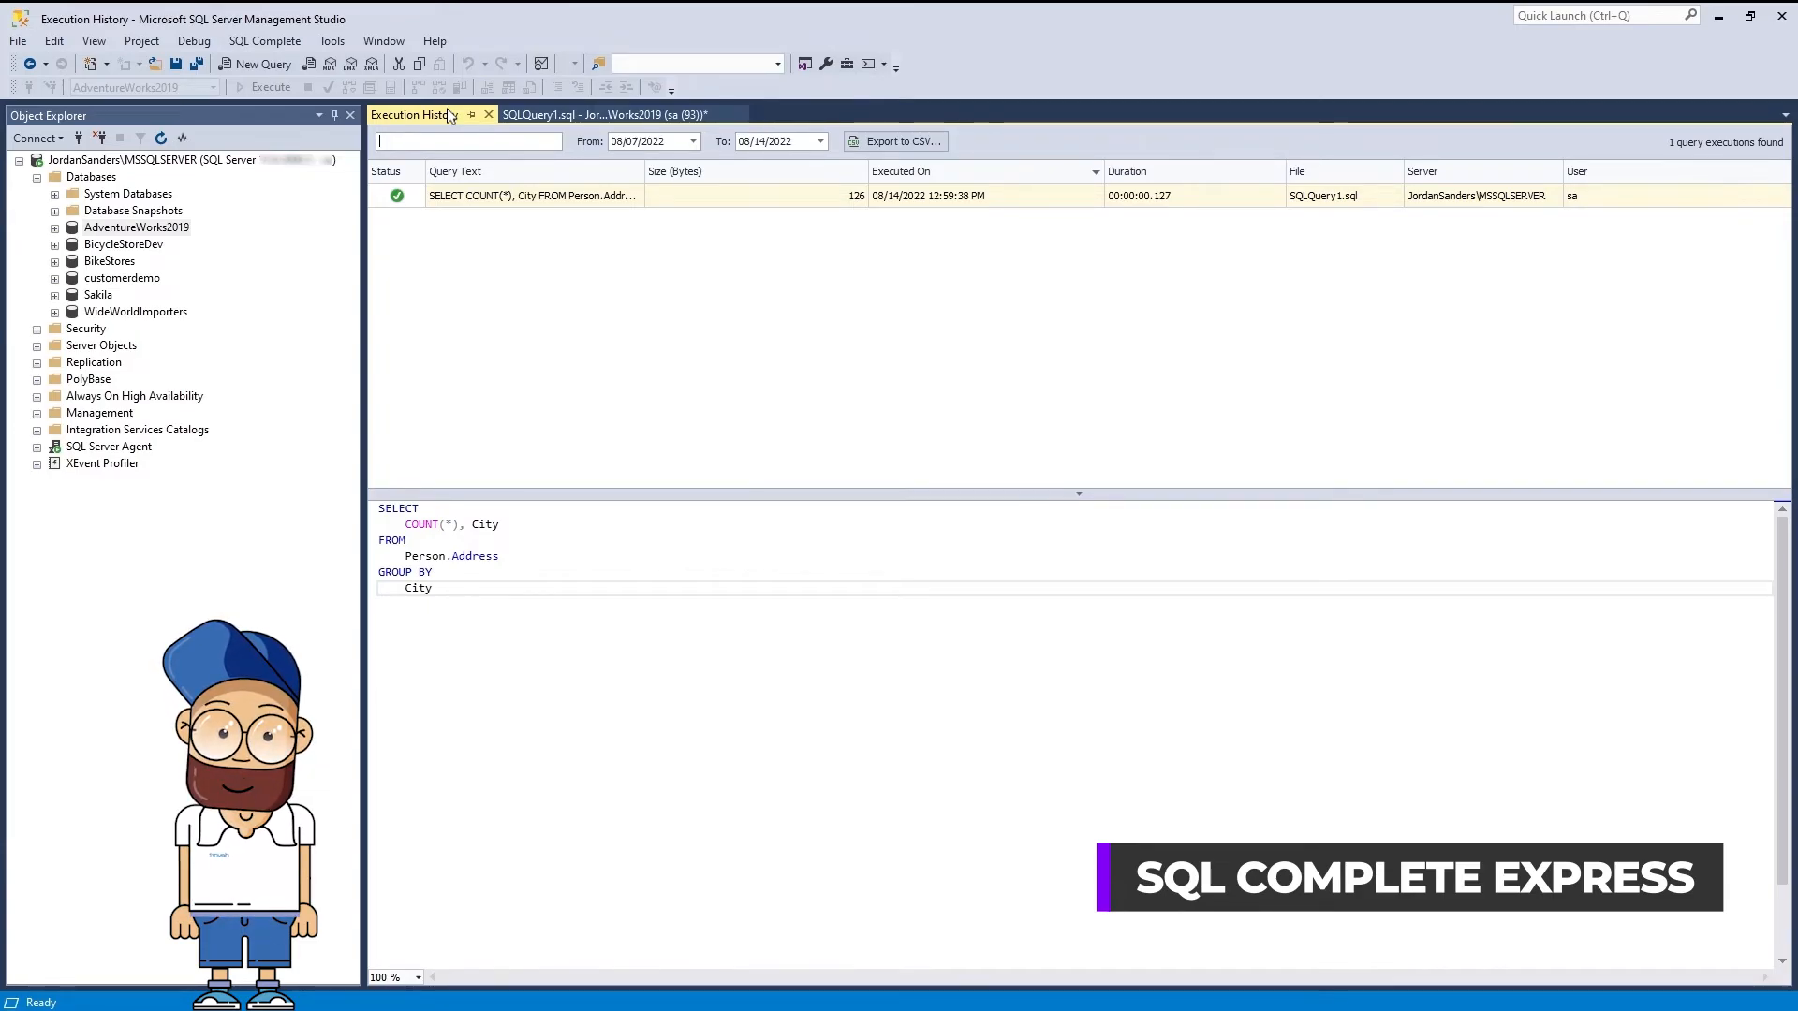
pyautogui.rightClick(562, 161)
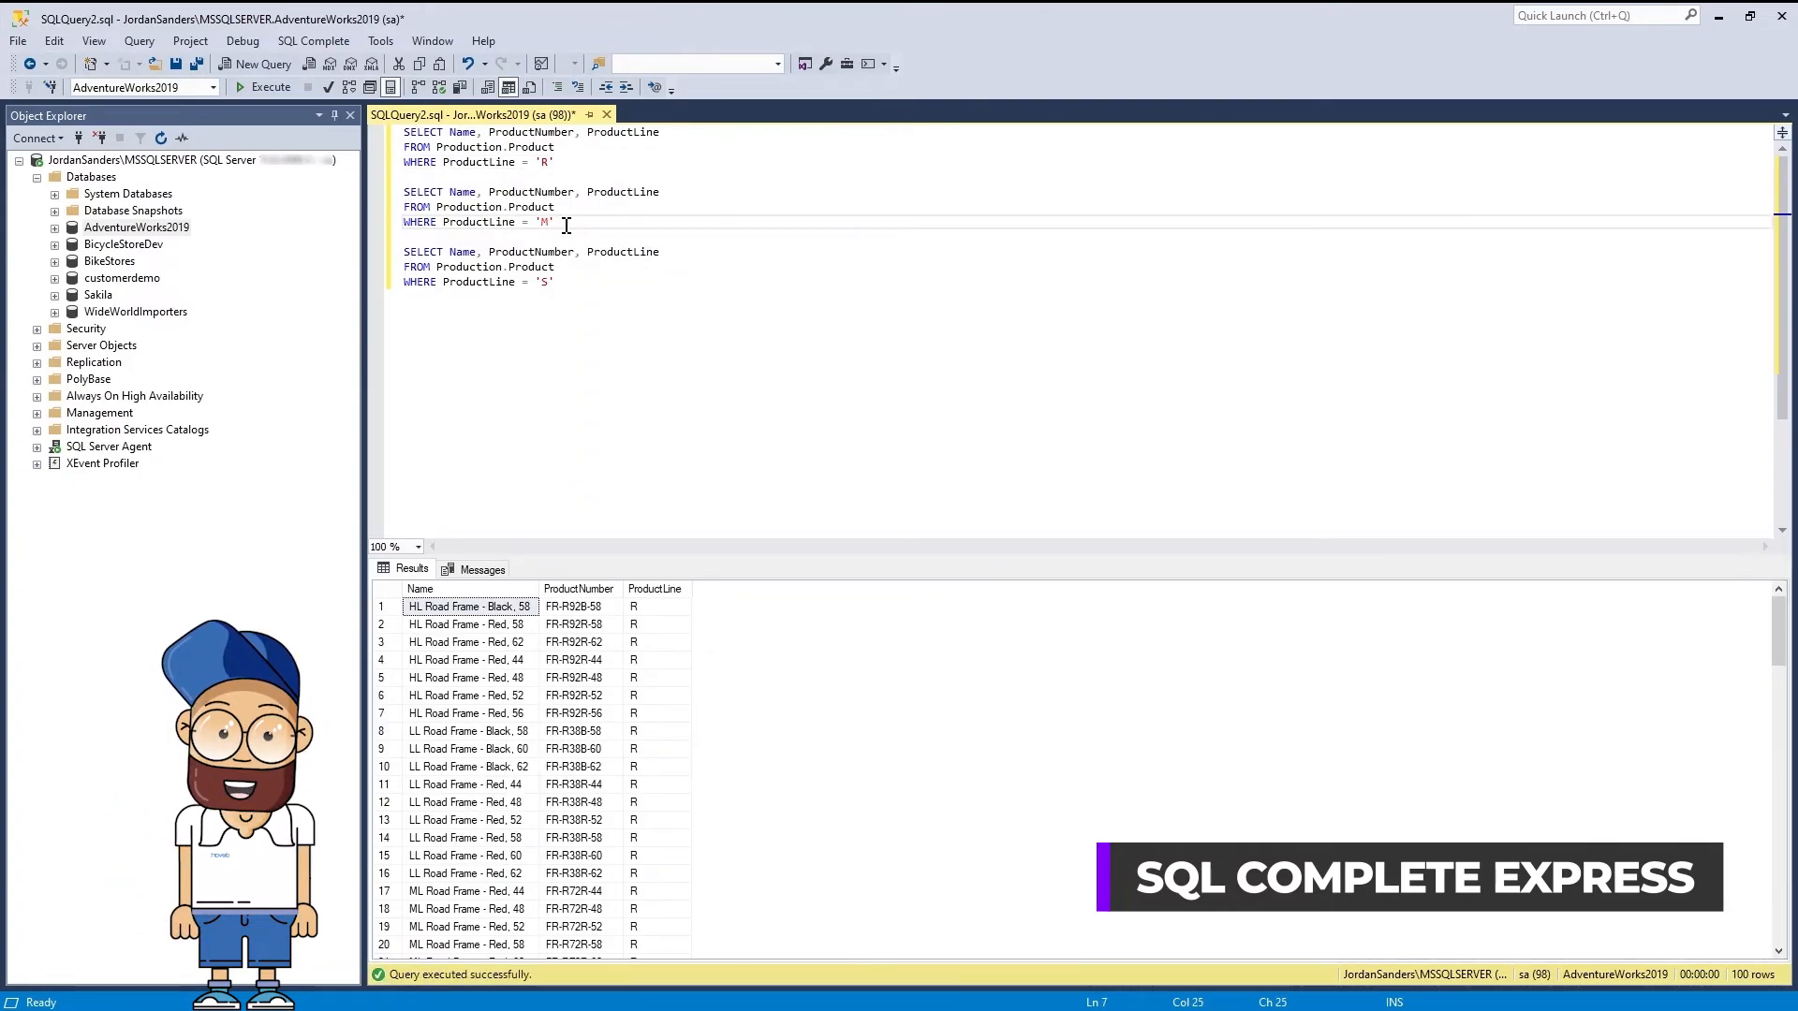
# - Execute the product script to the cursor, through the ProductLine 'M' query
pyautogui.rightClick(564, 224)
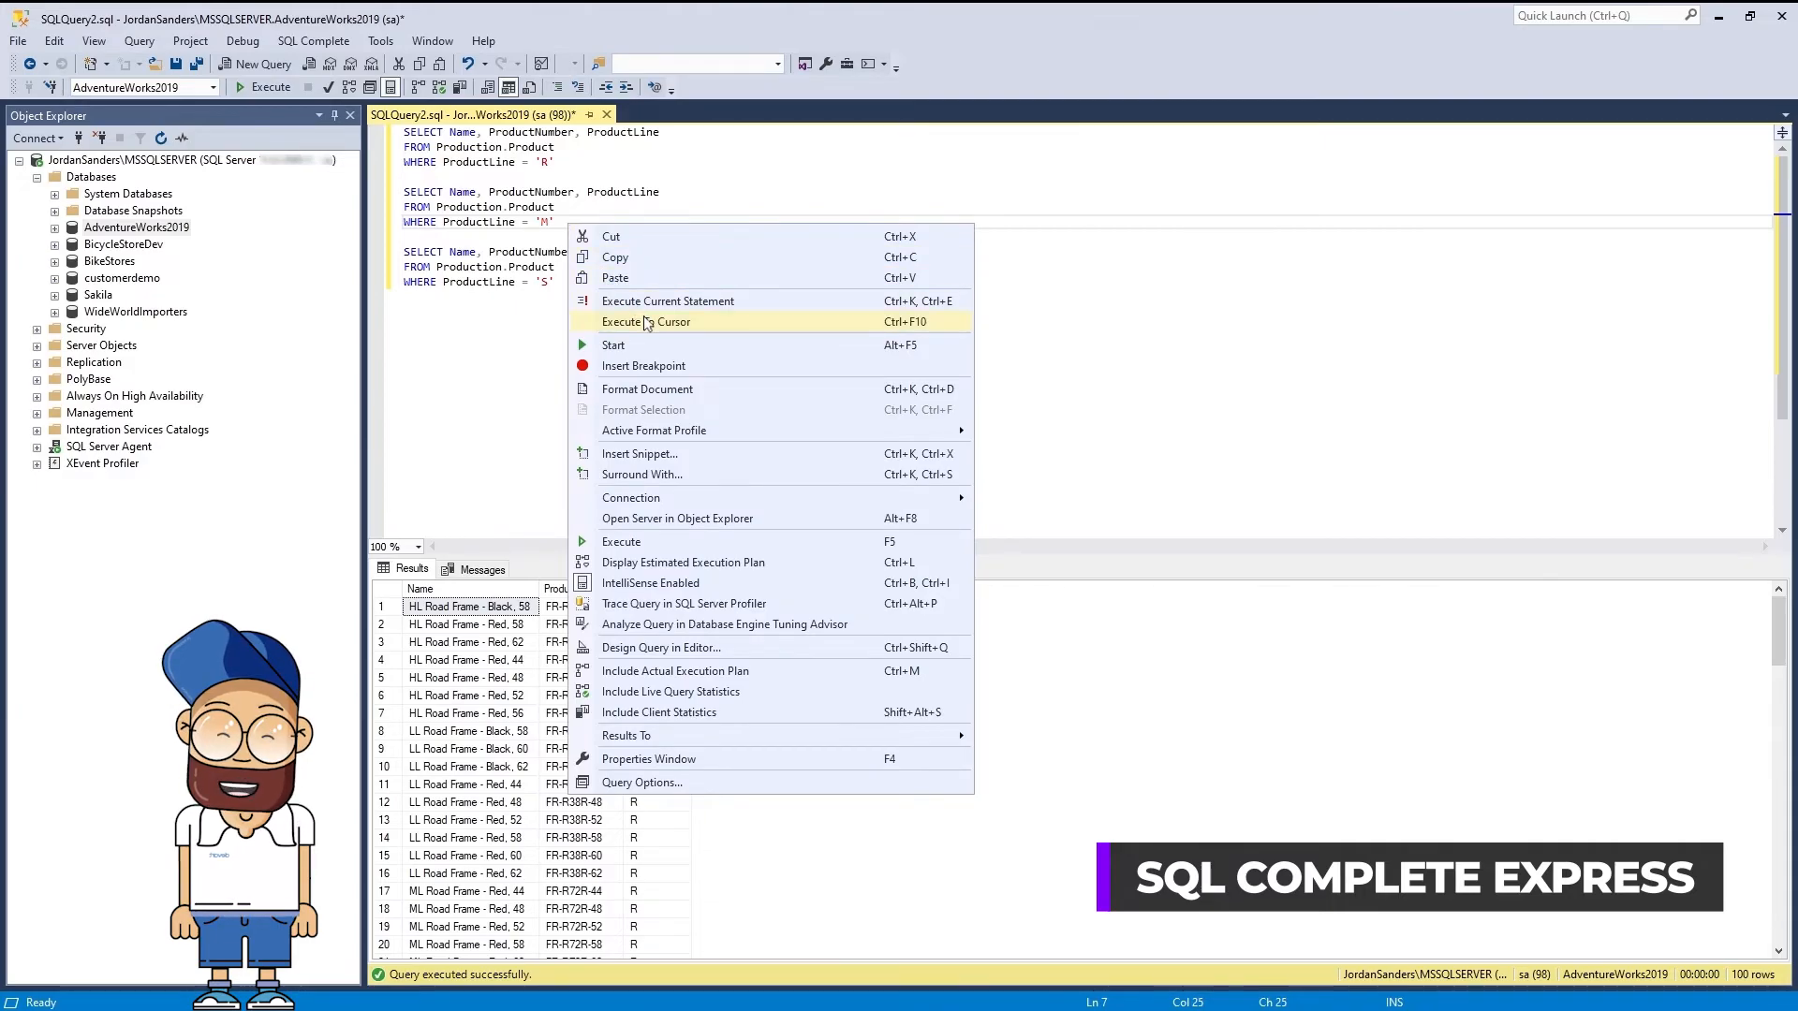
pyautogui.click(667, 300)
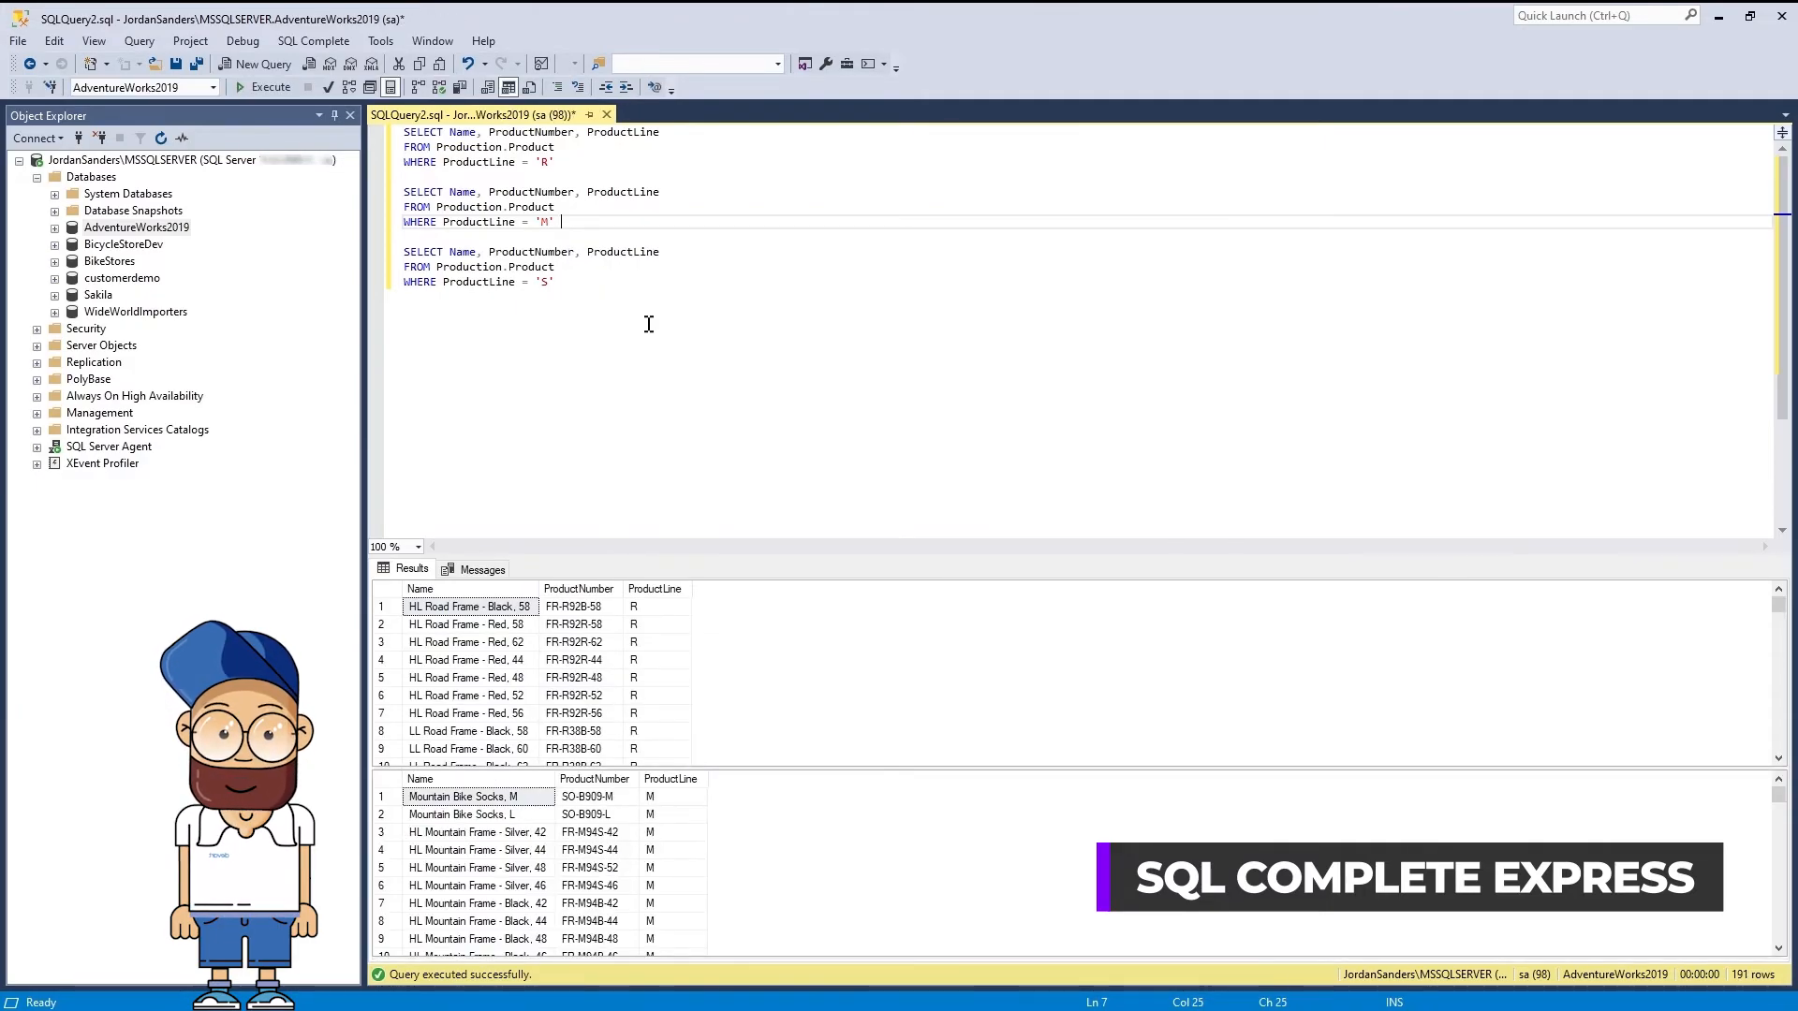